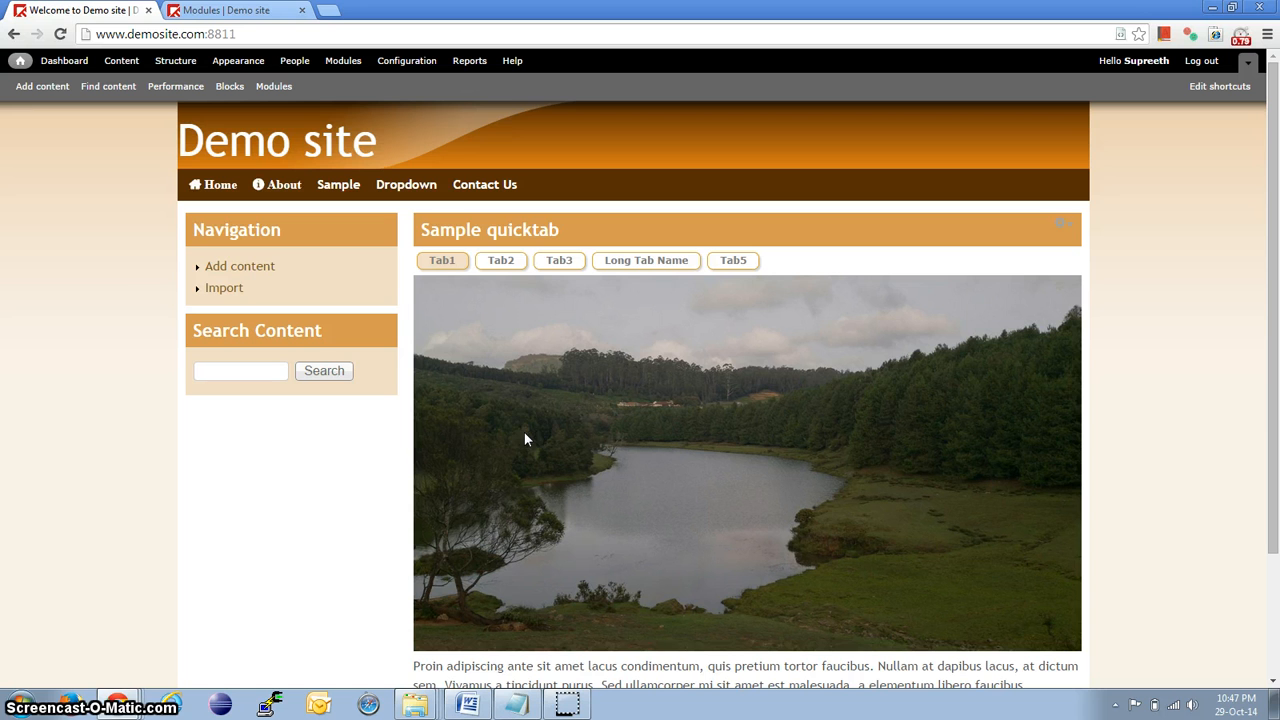
mouse_move(43, 86)
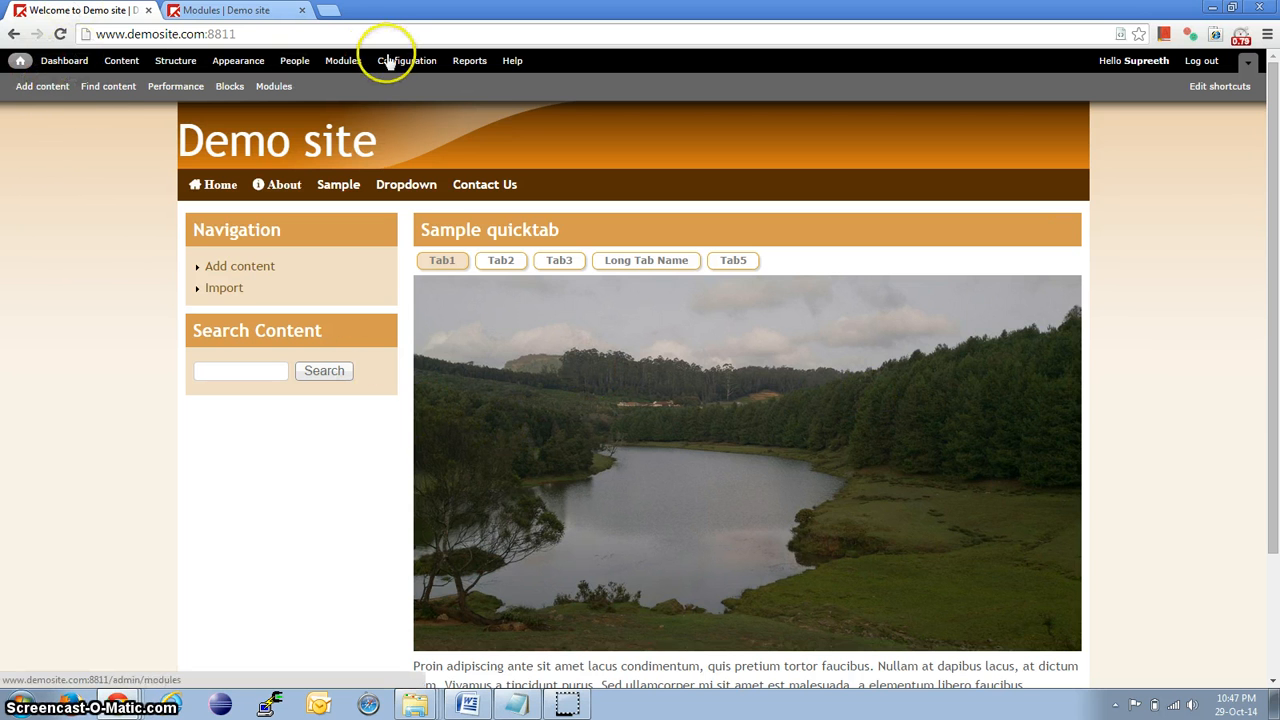
Step: Open the Full HTML profile's edit page from Configuration > Wysiwyg profiles
left_click(406, 60)
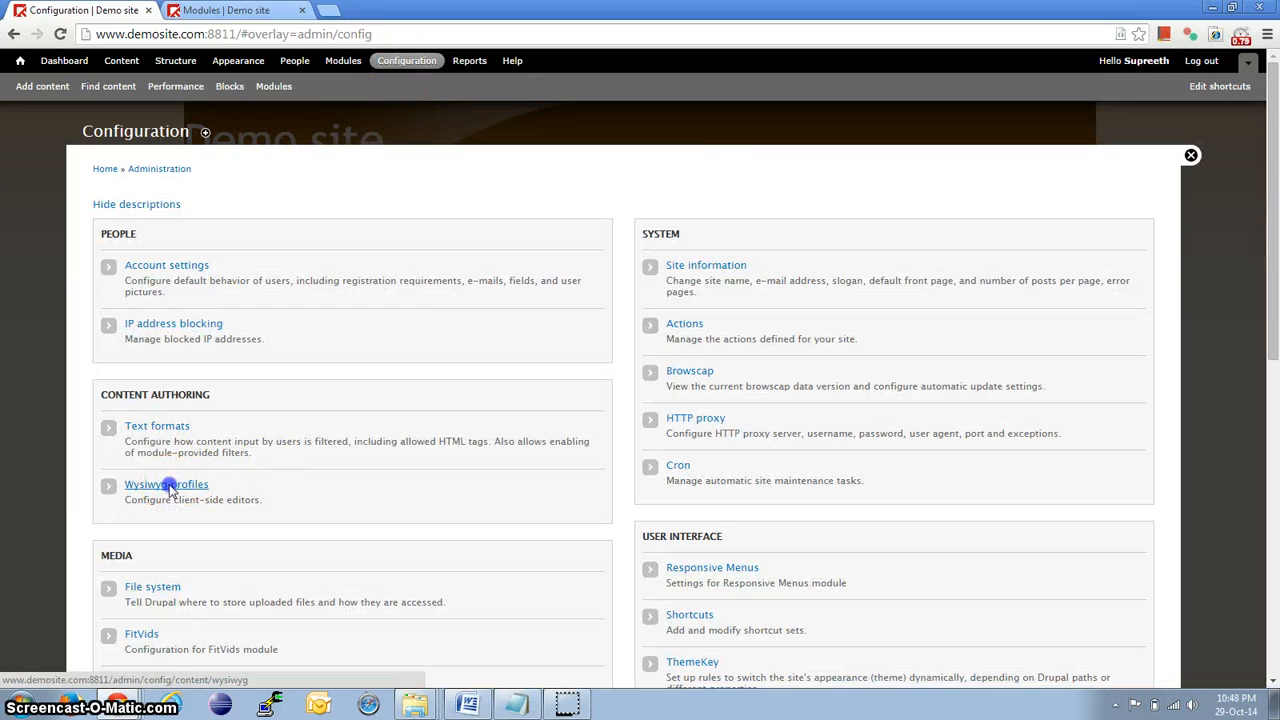
left_click(166, 484)
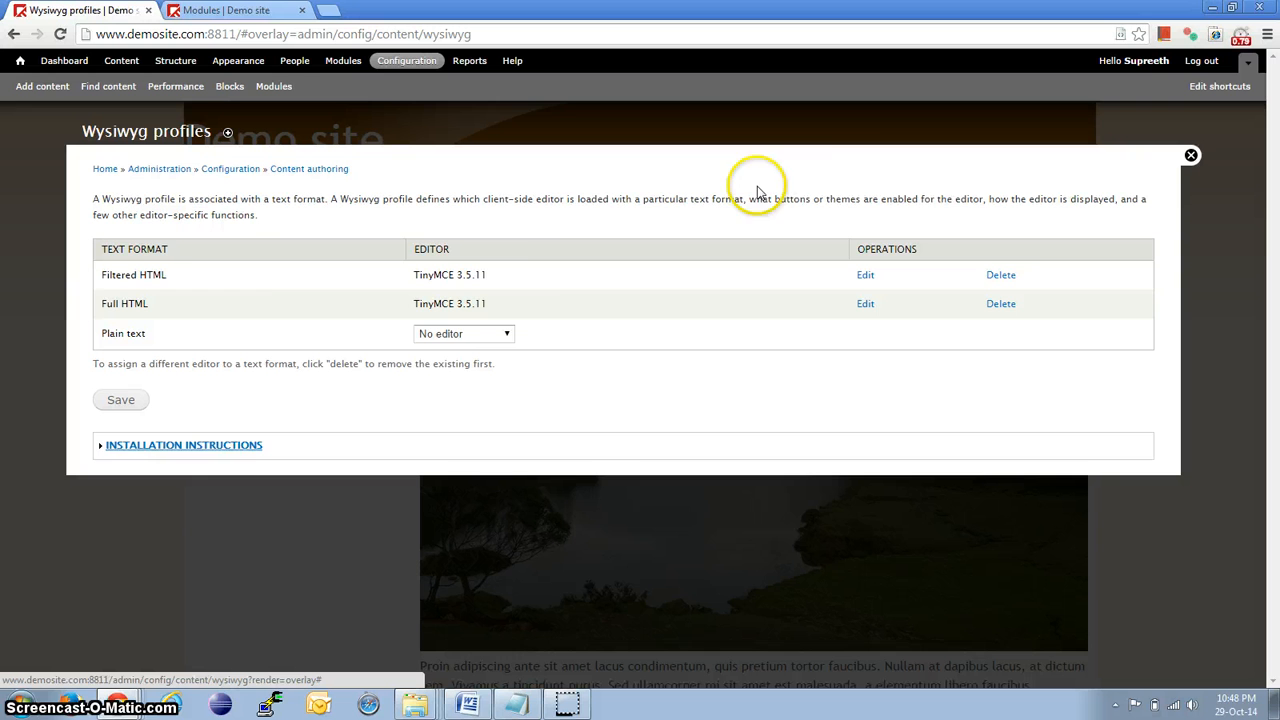
mouse_move(248, 313)
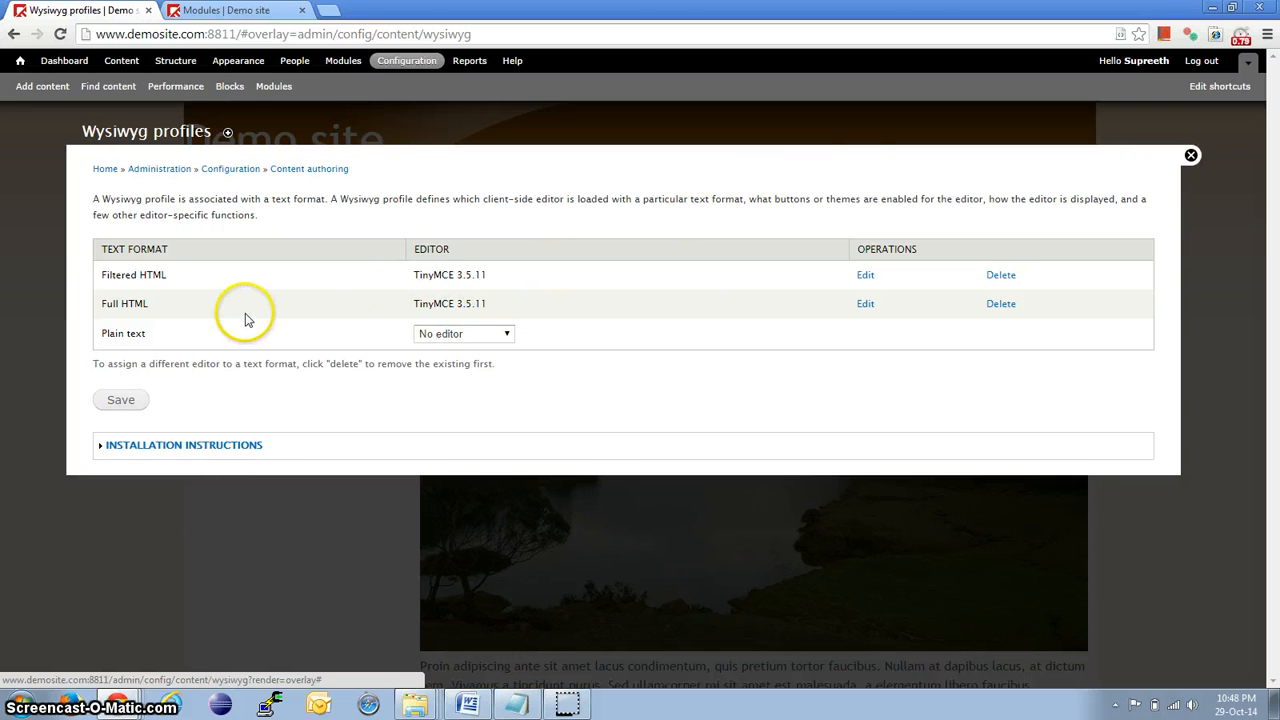
left_click(865, 303)
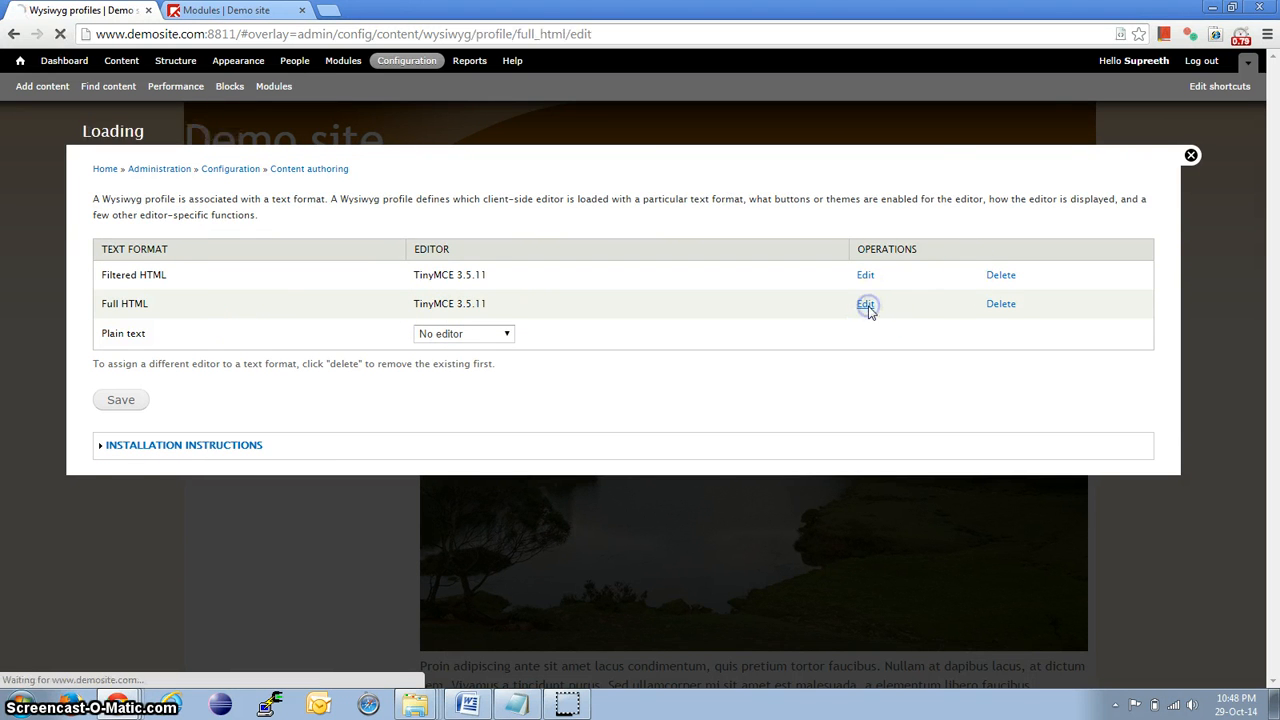
Step: Expand the Full HTML Buttons and plugins list, scroll to IMCE, and go to Add content
left_click(865, 304)
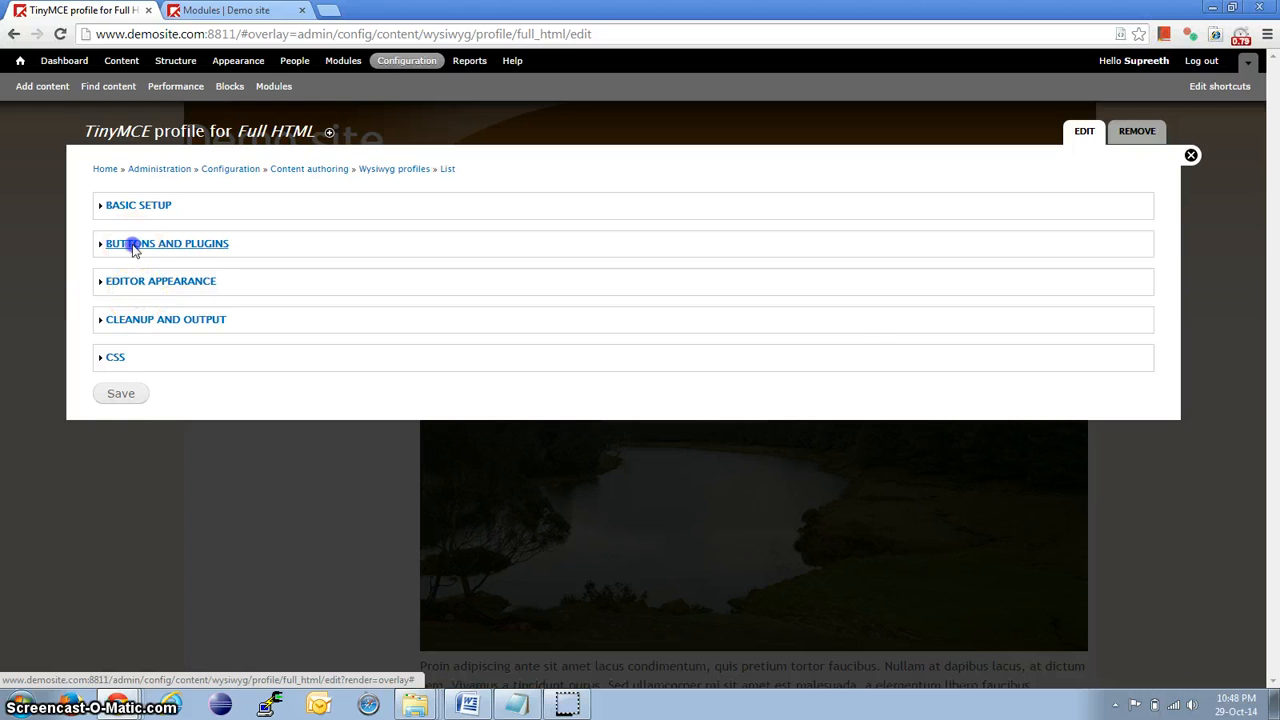
left_click(166, 243)
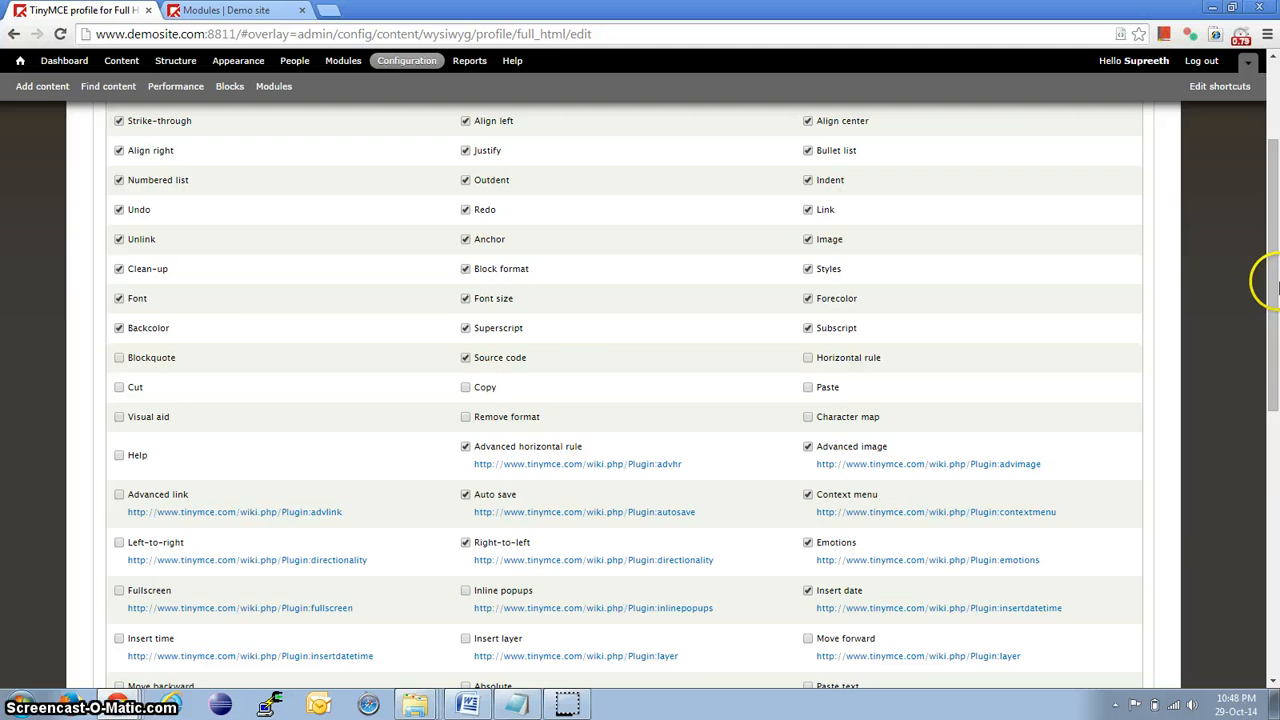
scroll("down", 3)
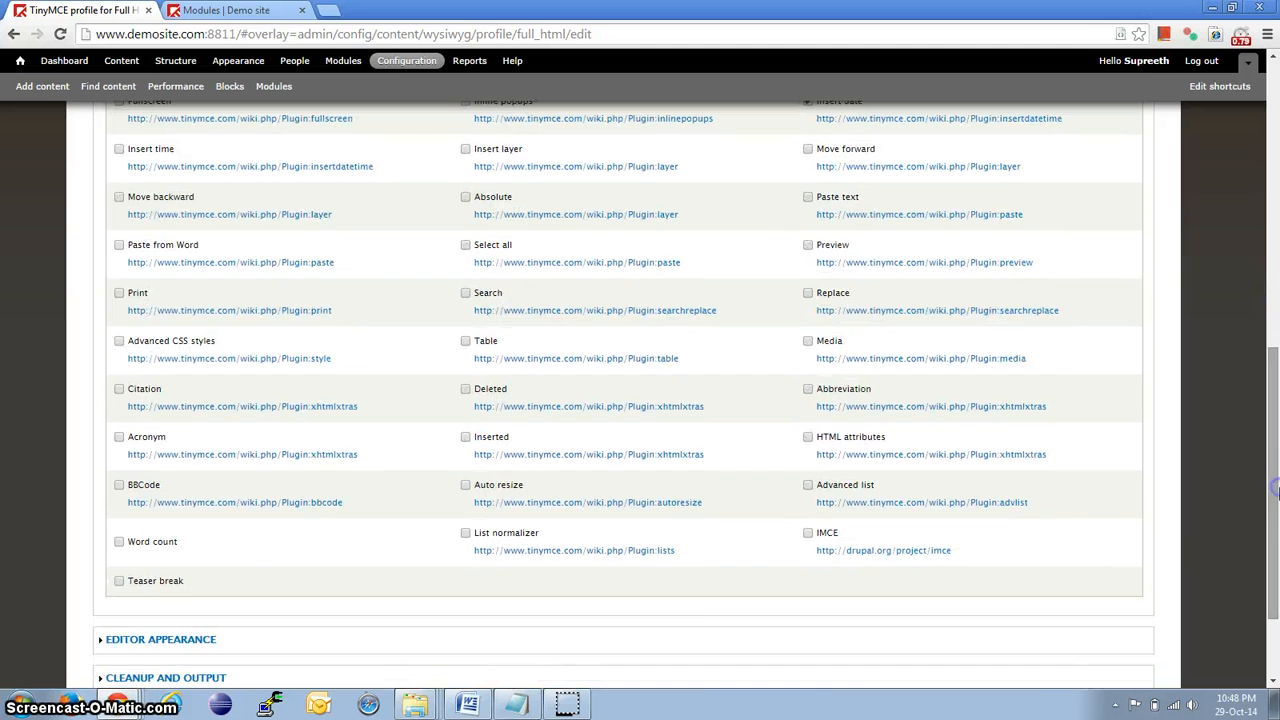
scroll("down", 3)
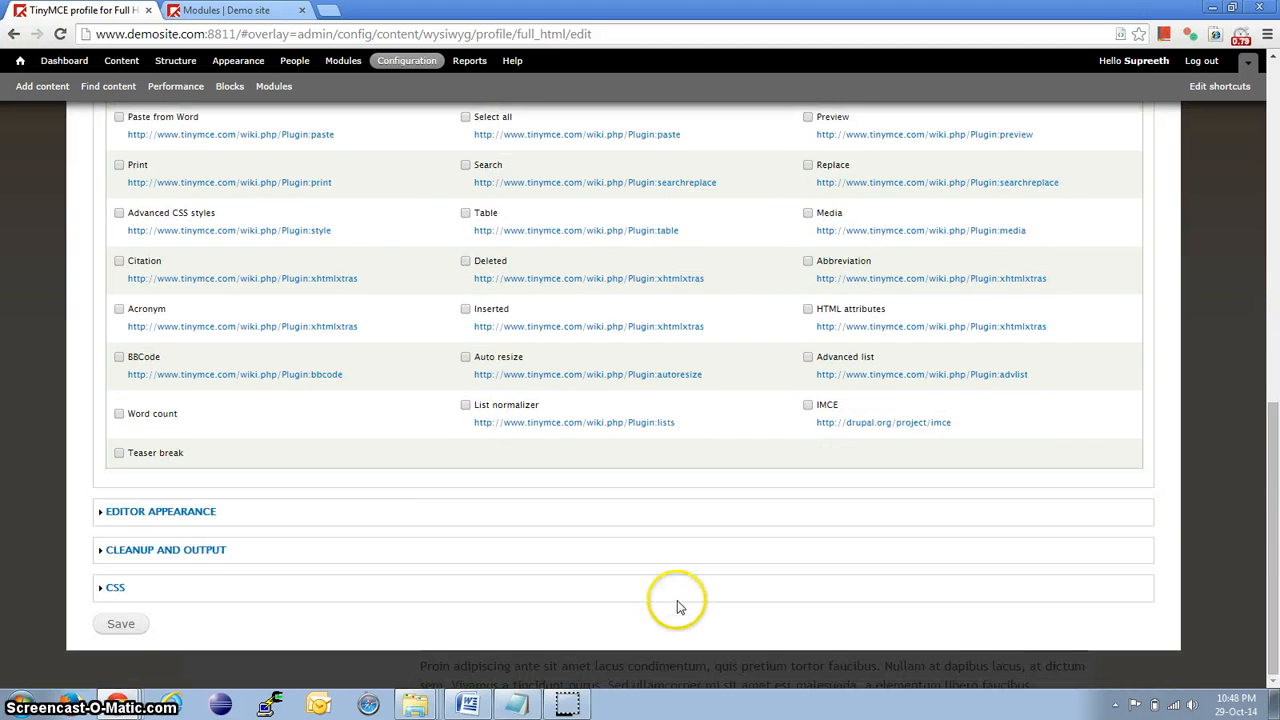
left_click(120, 623)
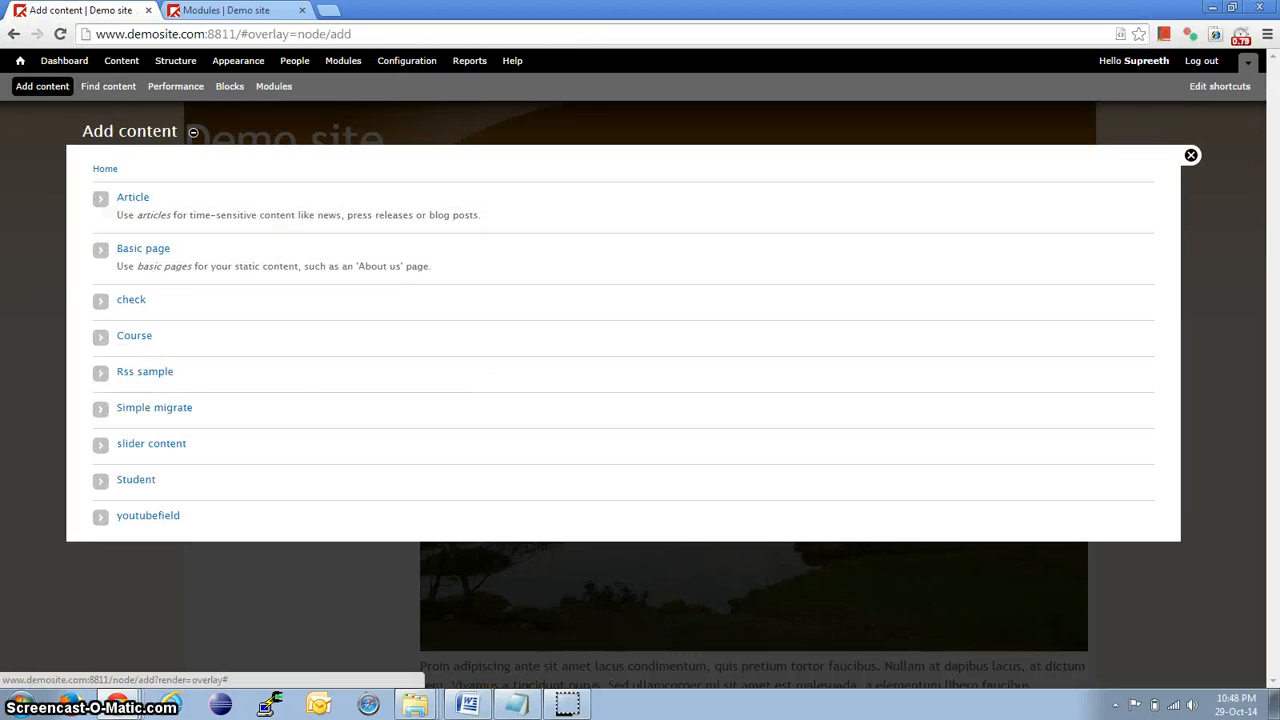
Step: Create a new Article and scroll down to its Full HTML body editor
left_click(132, 197)
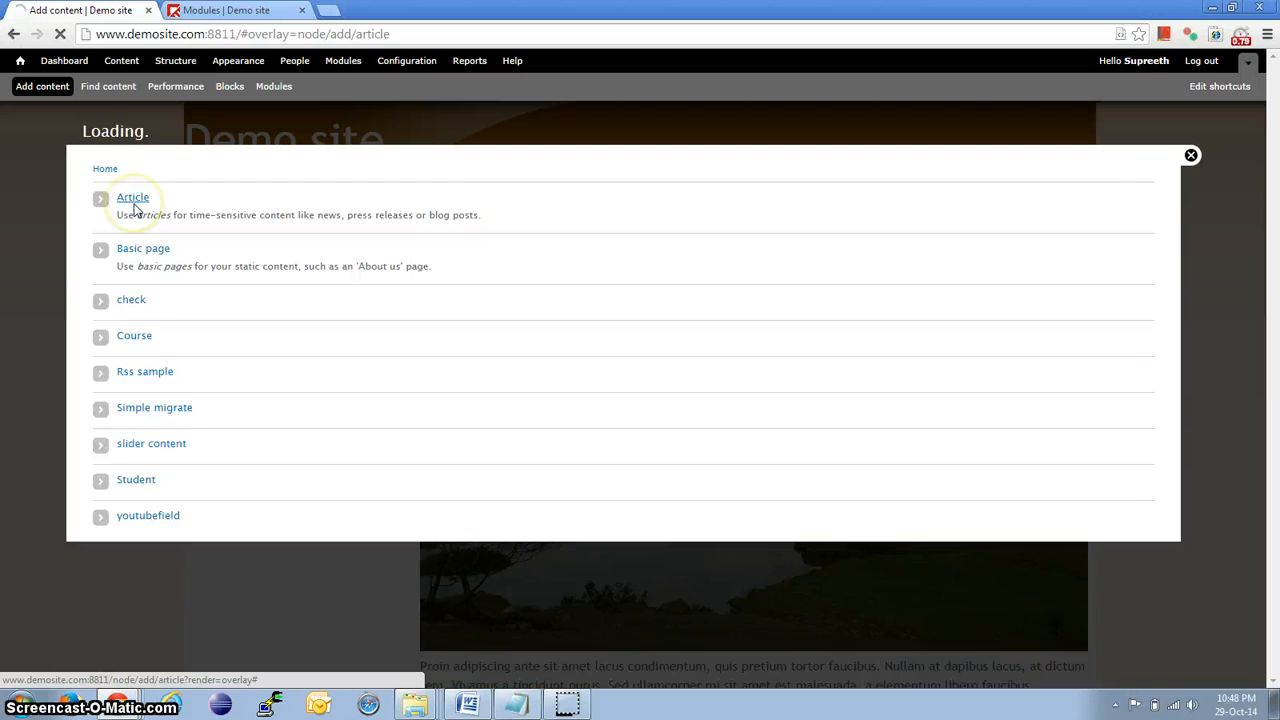
left_click(132, 197)
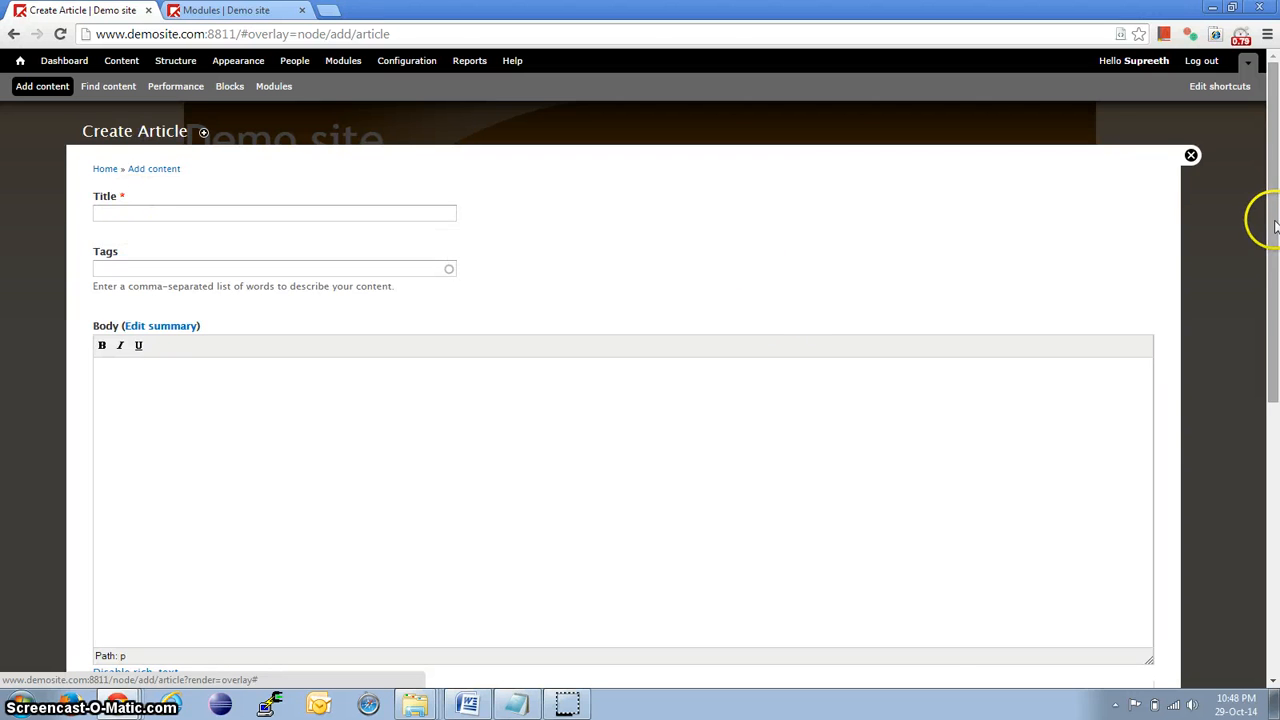
left_click(205, 555)
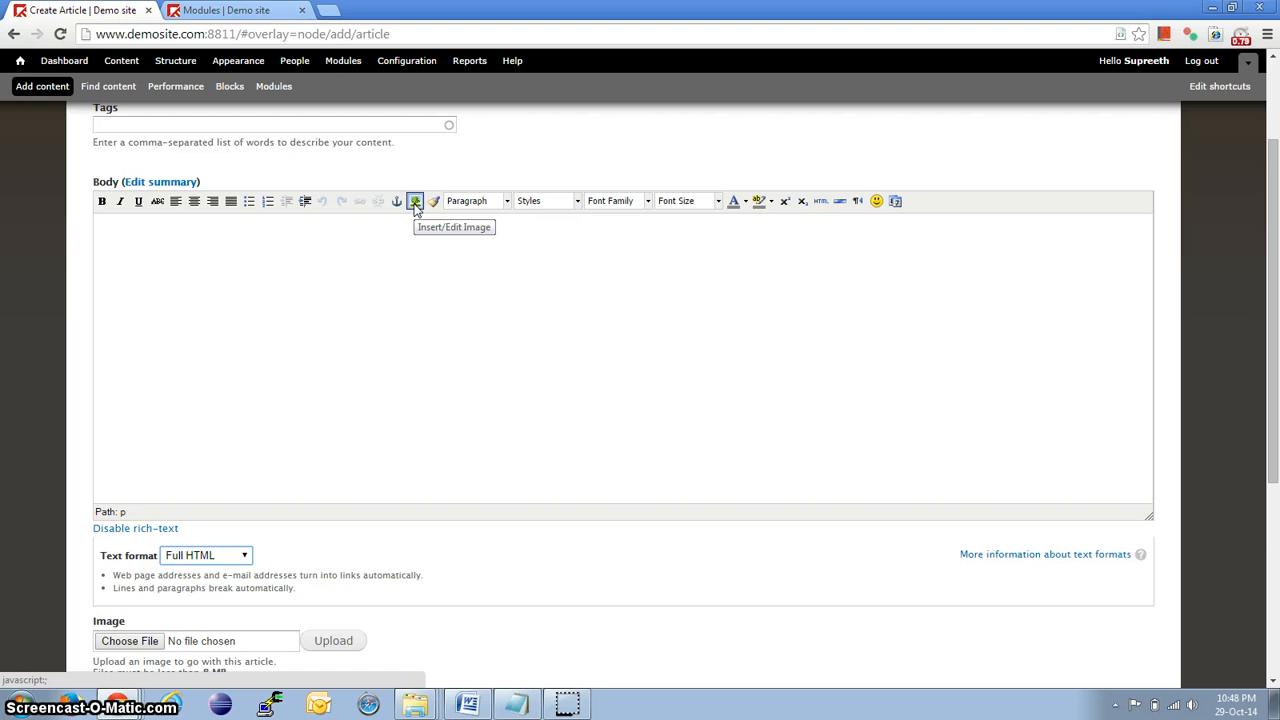
Step: Insert a URL image titled 'Test youtube' into the body, accepting the description warning
left_click(415, 201)
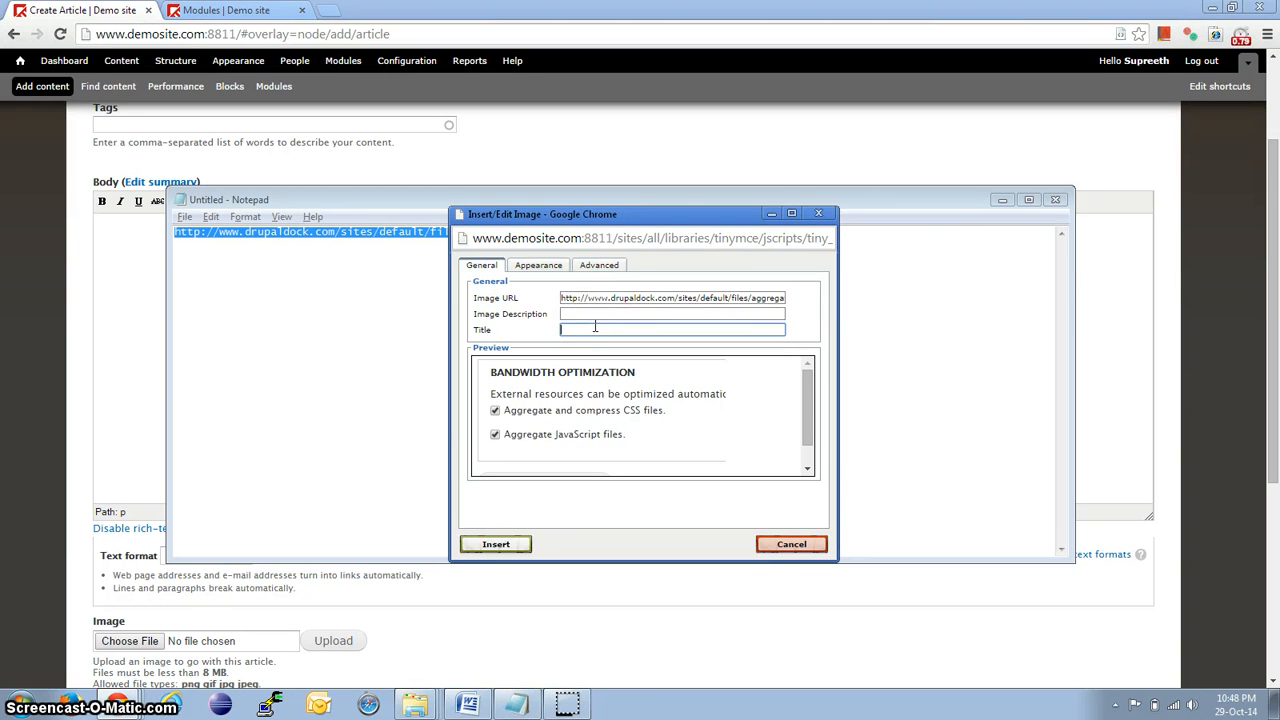
type("Test youtube")
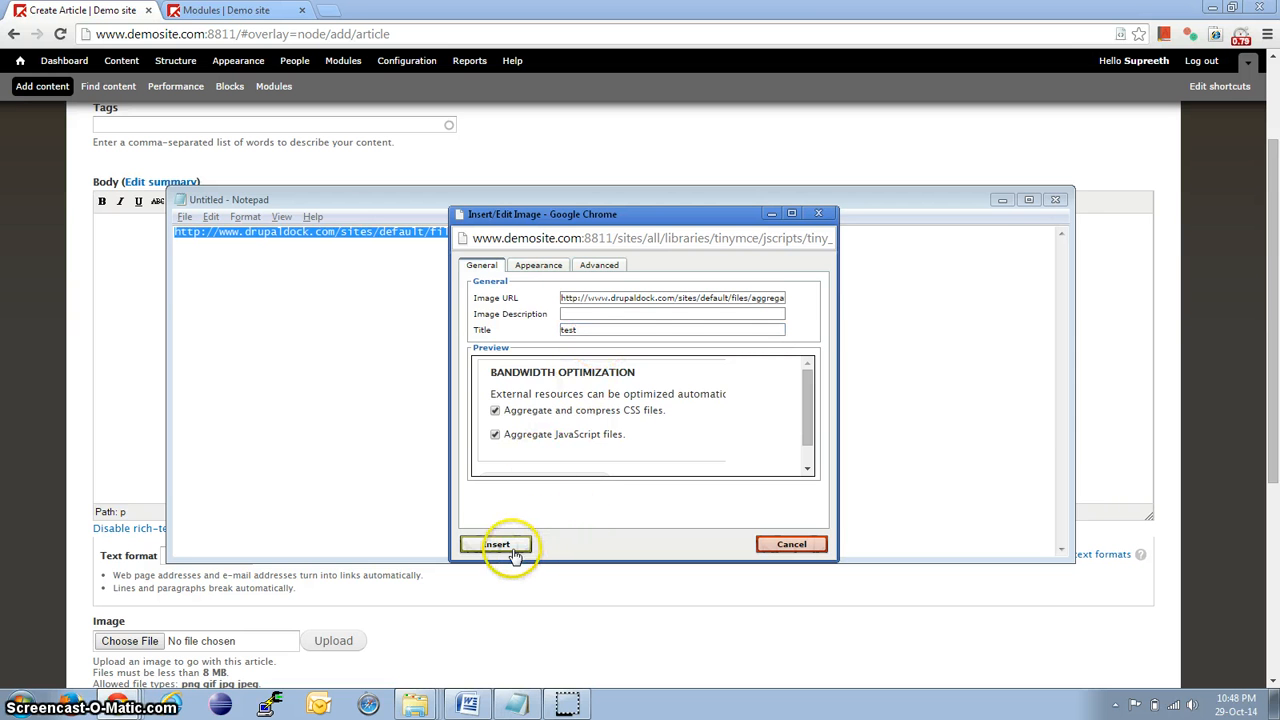
left_click(496, 544)
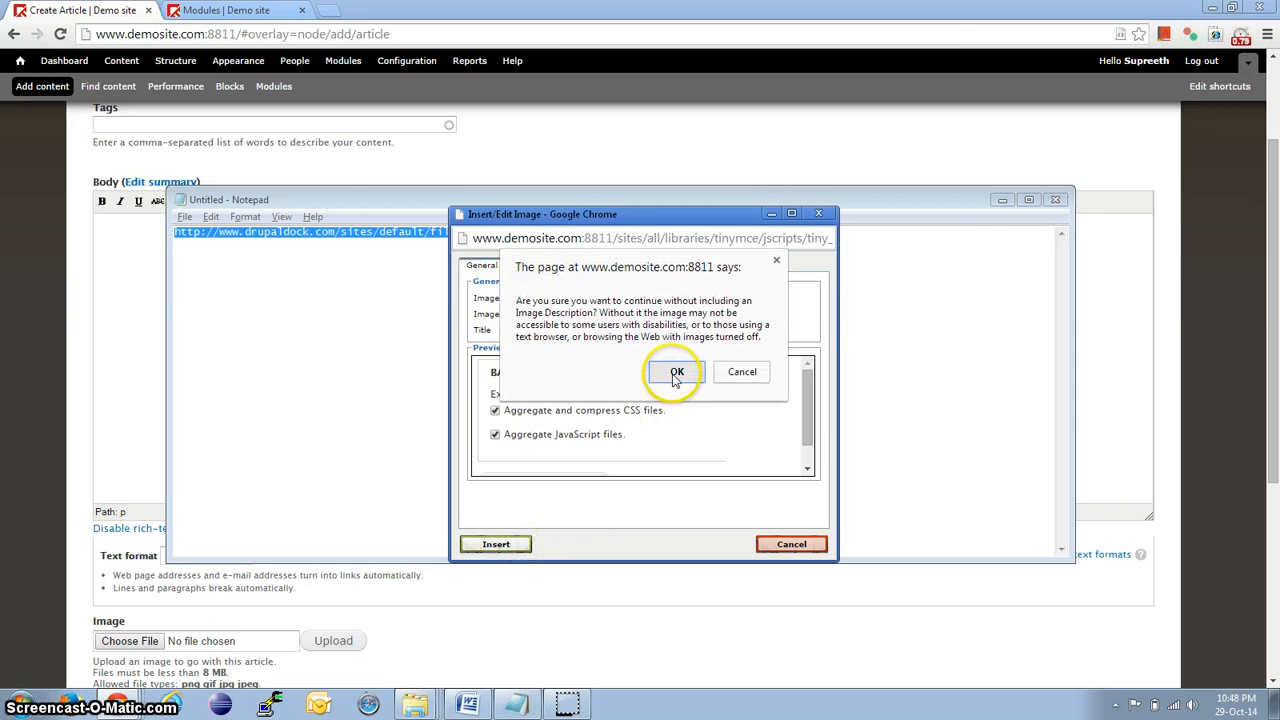
left_click(677, 371)
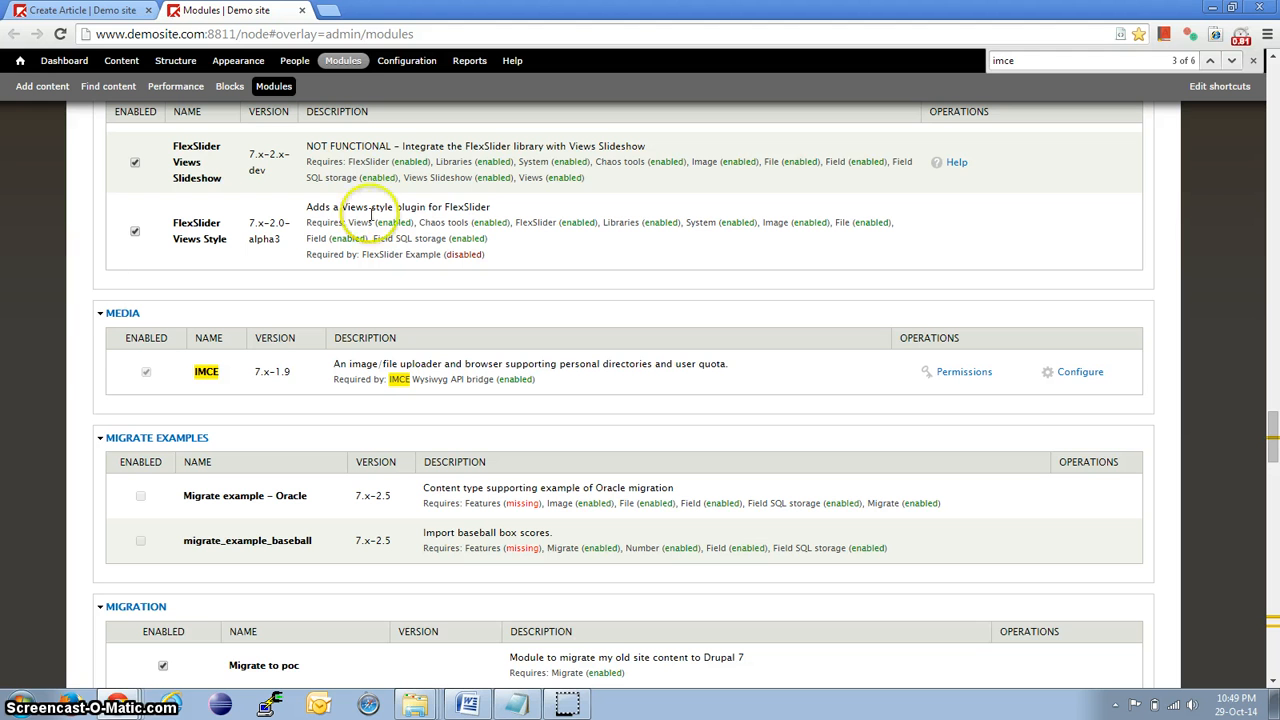
mouse_move(80, 363)
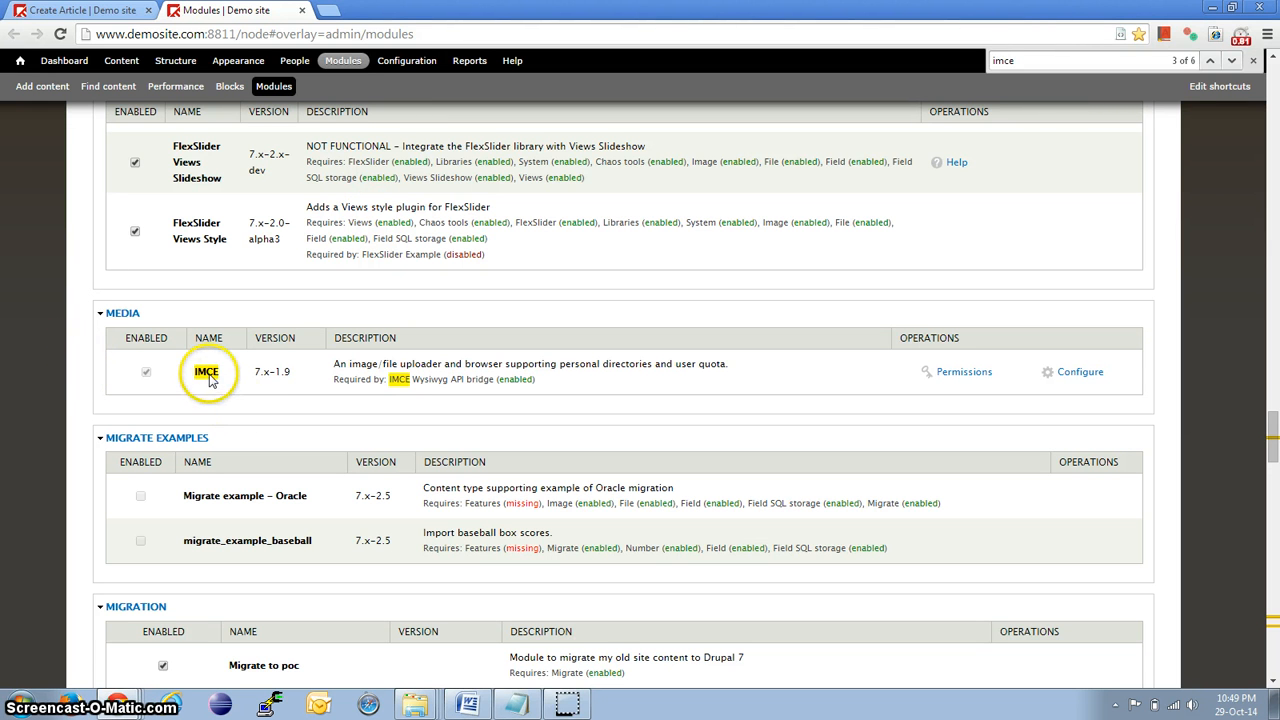
mouse_move(80, 447)
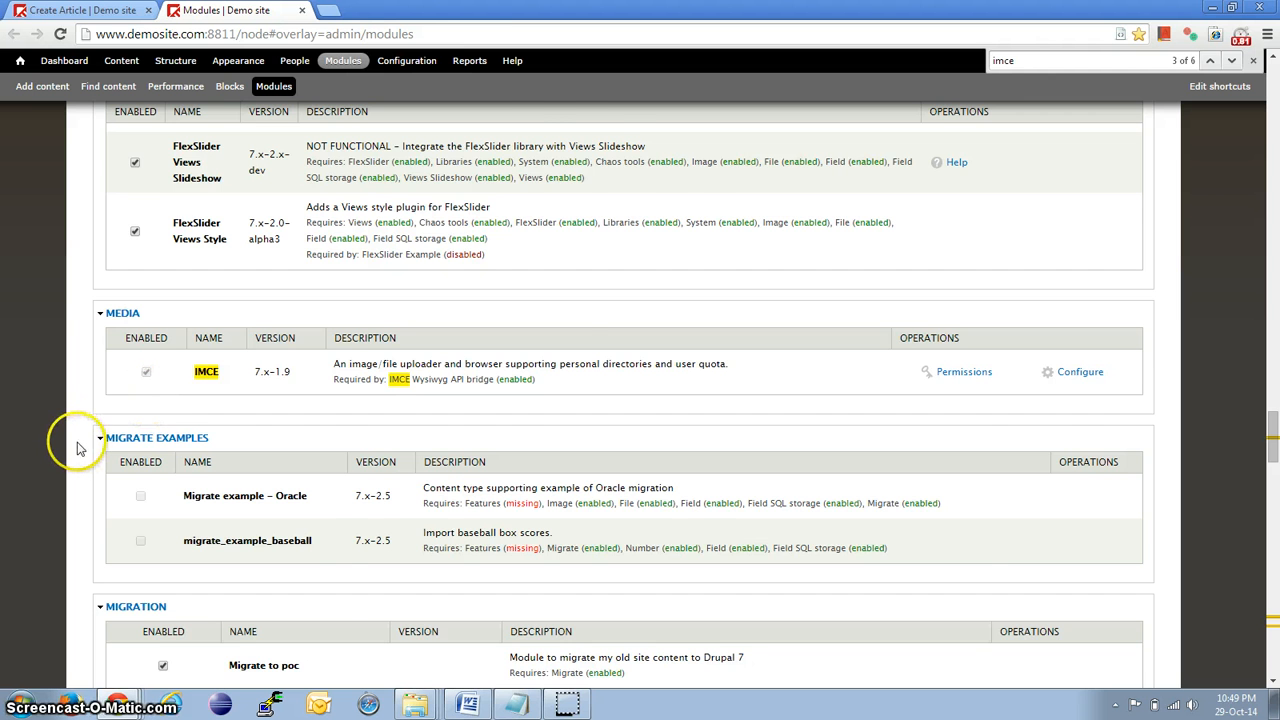
Step: Untick and re-tick the IMCE Wysiwyg API bridge module, then close the Modules tab
scroll("down", 3)
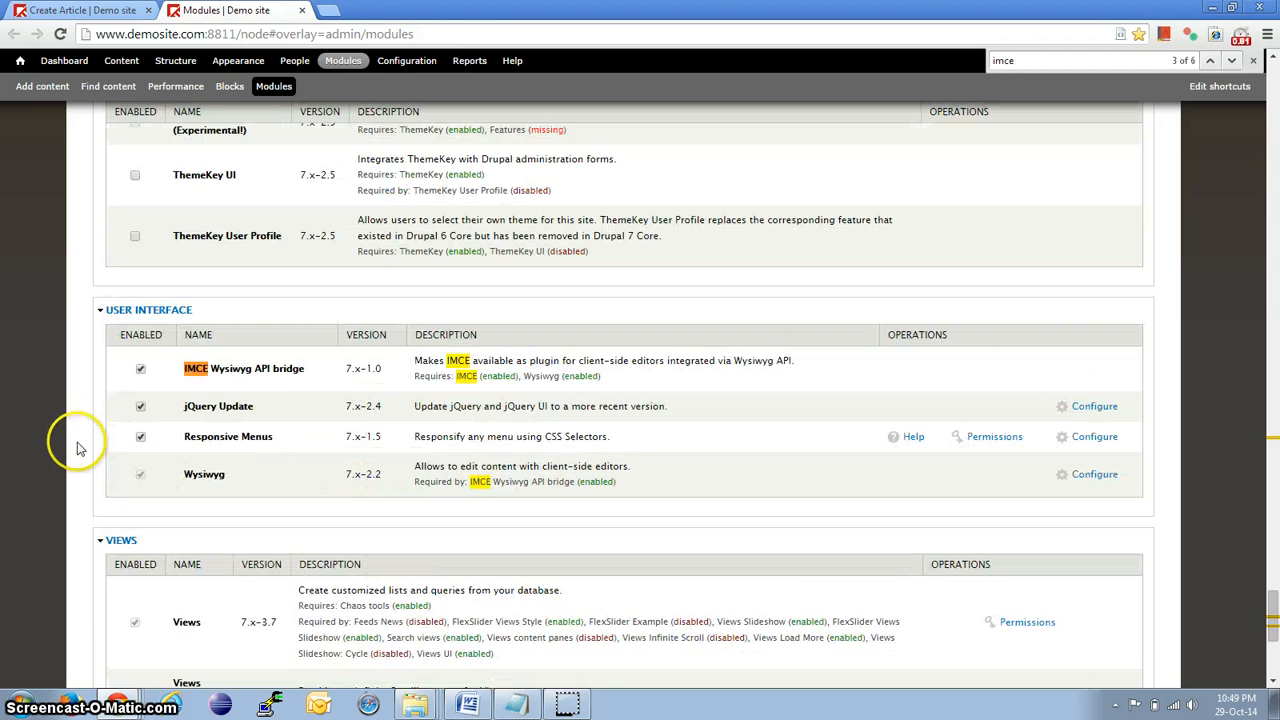
left_click(140, 368)
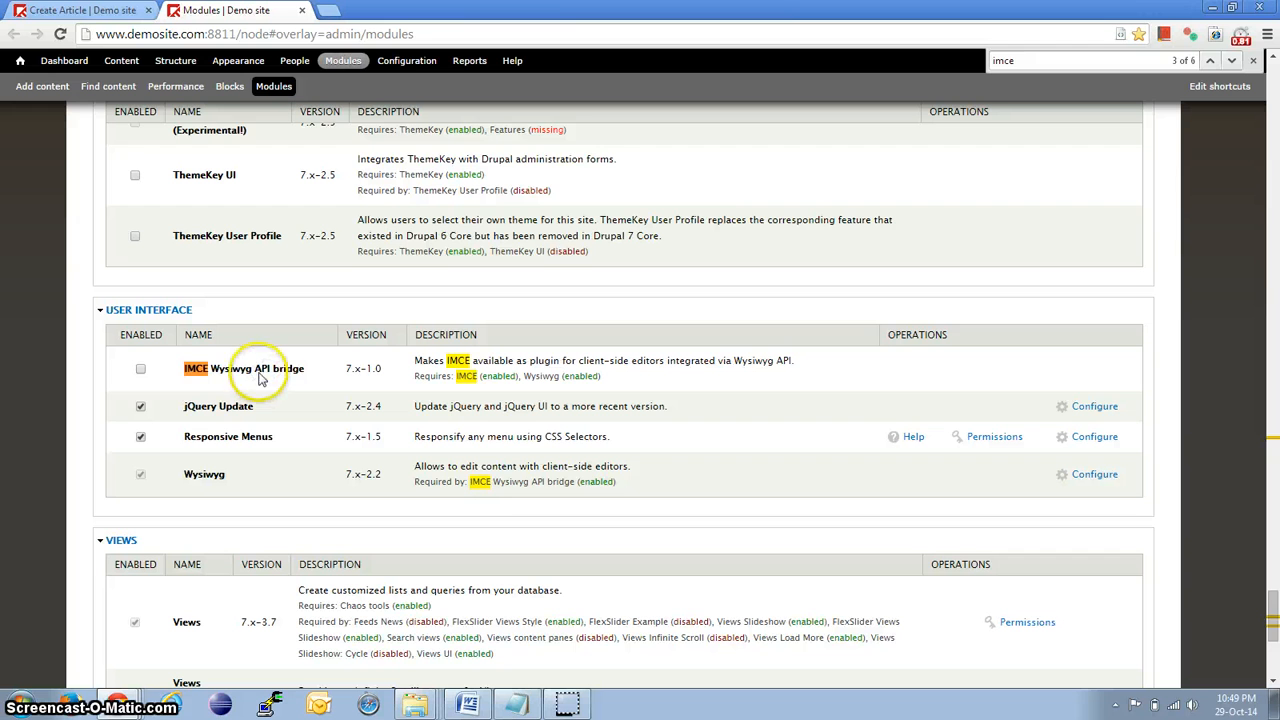
left_click(141, 368)
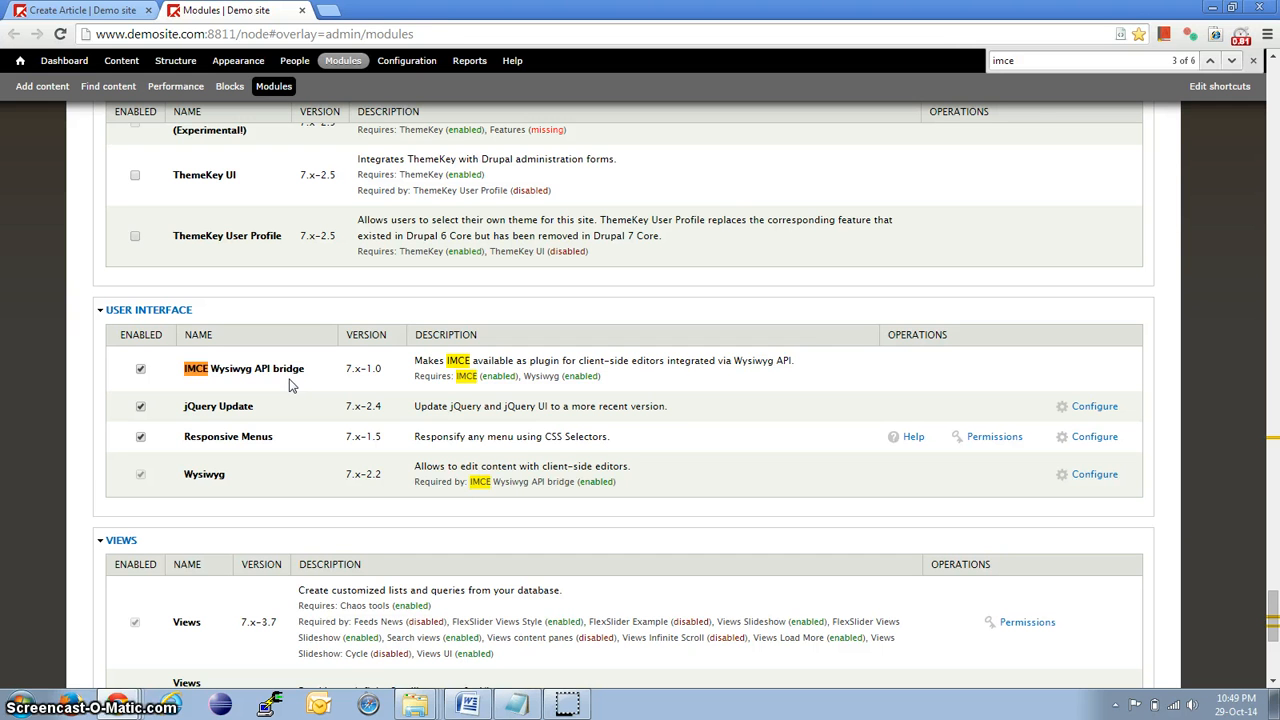
left_click(75, 10)
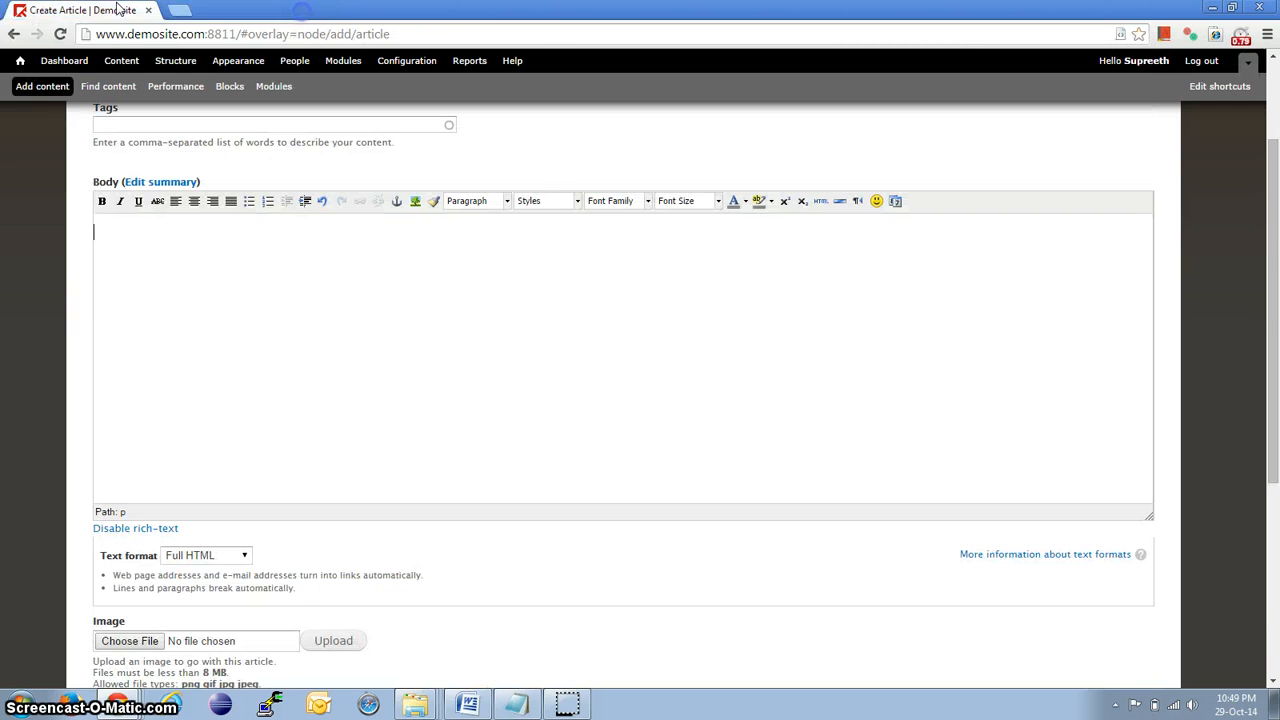
Step: Go to the home page, confirming Leave this Page for the unsaved article
left_click(19, 61)
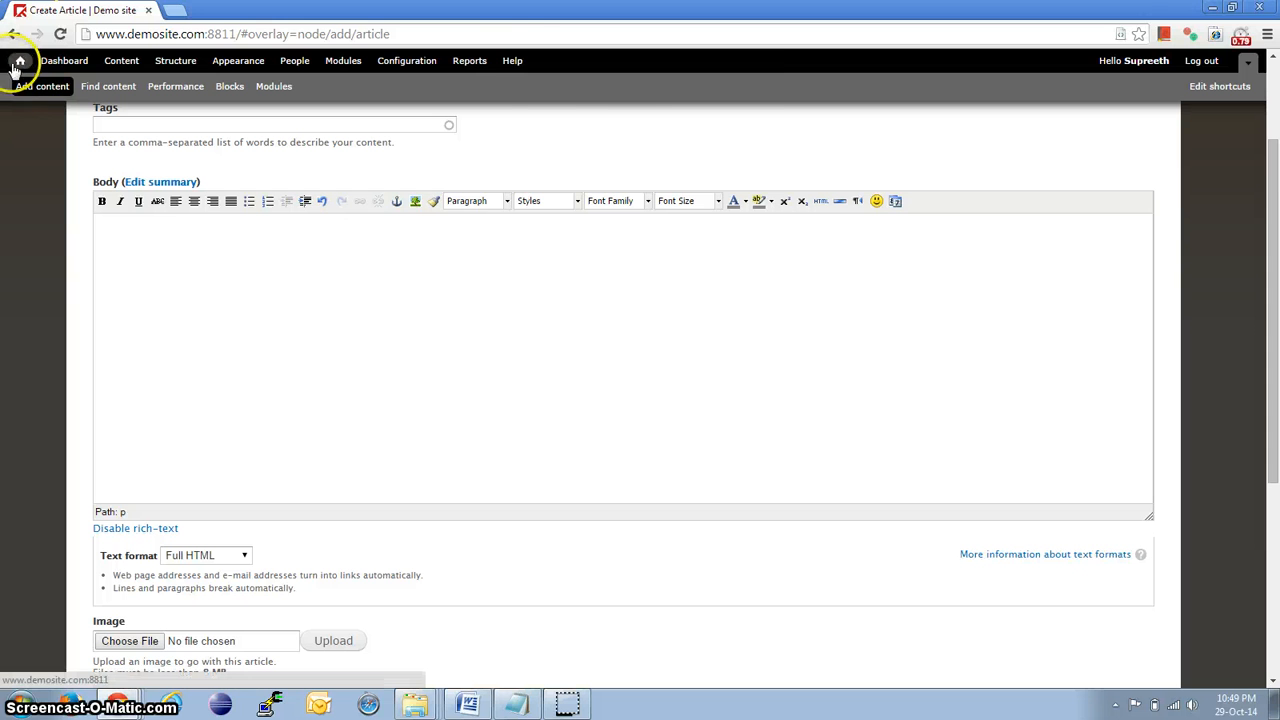
left_click(19, 60)
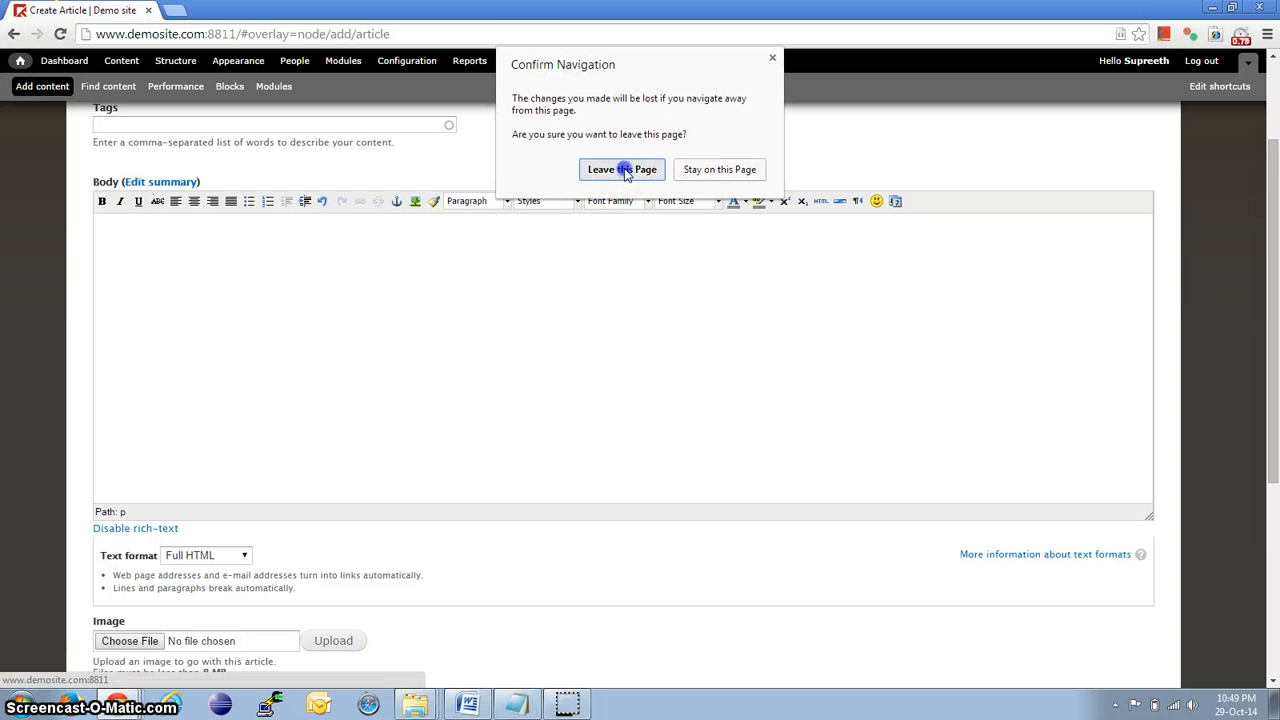
left_click(621, 169)
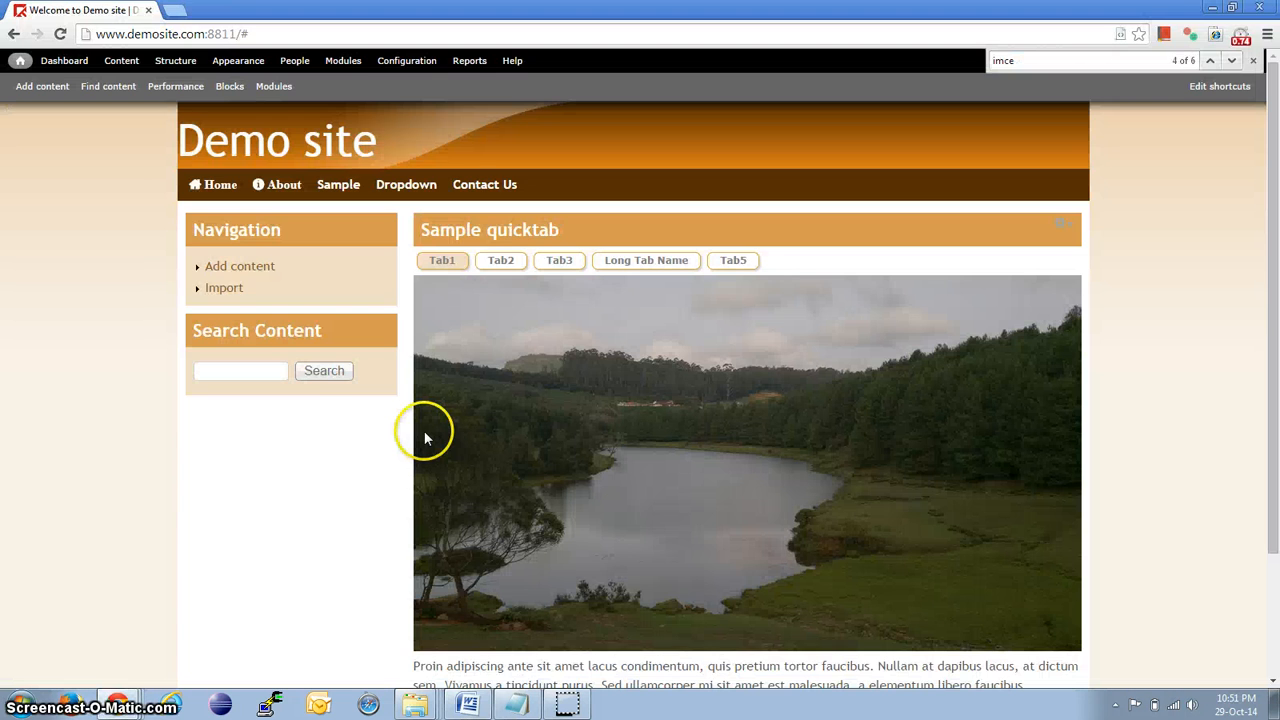
mouse_move(406, 60)
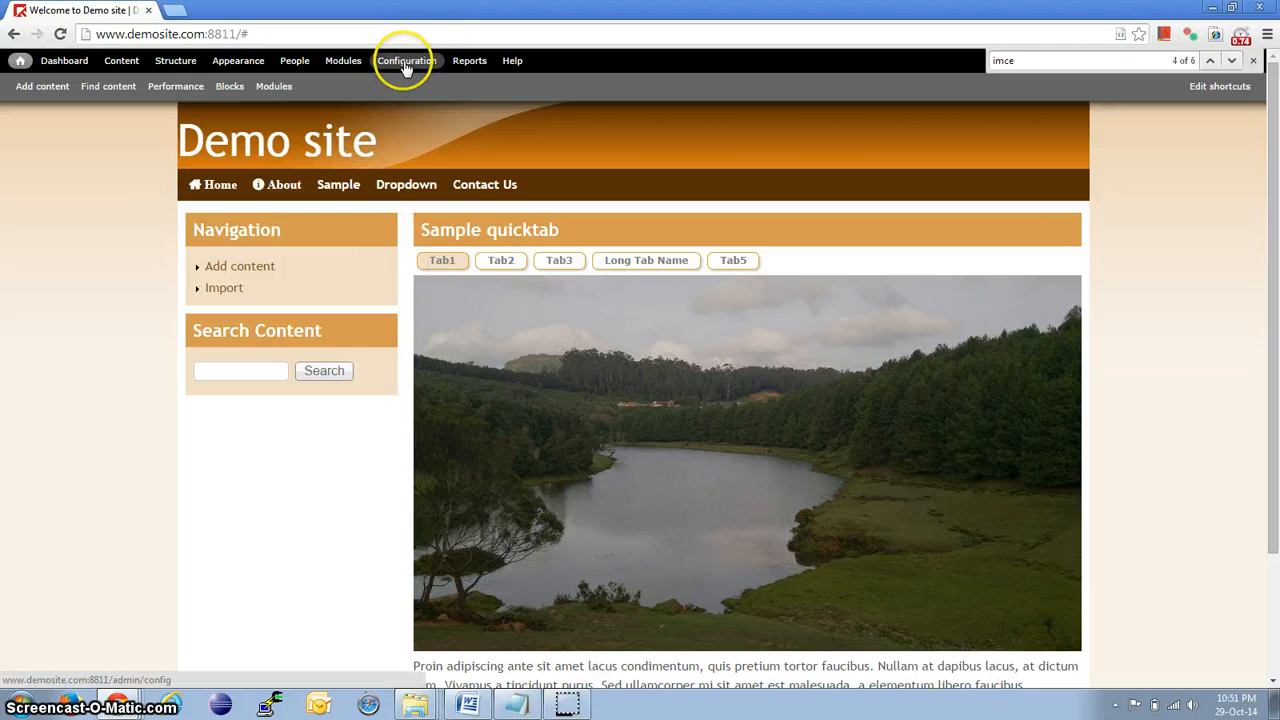
Step: Open the Full HTML Wysiwyg profile for editing from Configuration
left_click(406, 60)
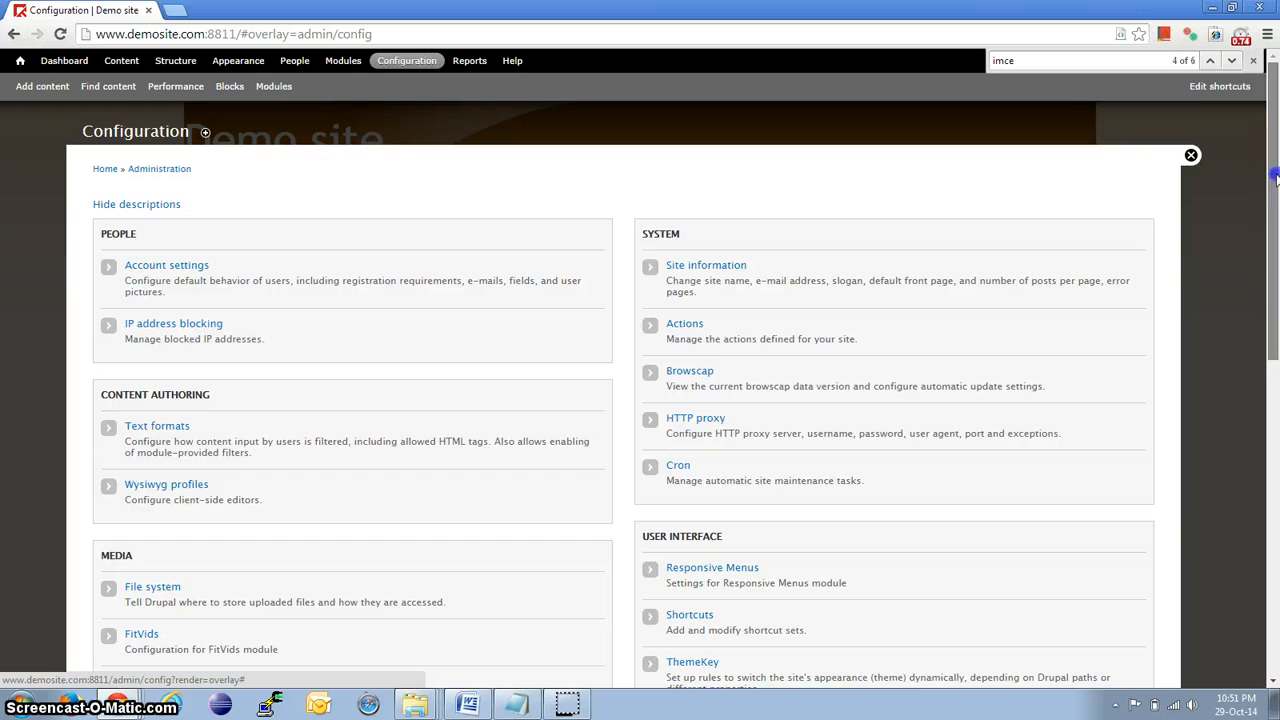
scroll("down", 3)
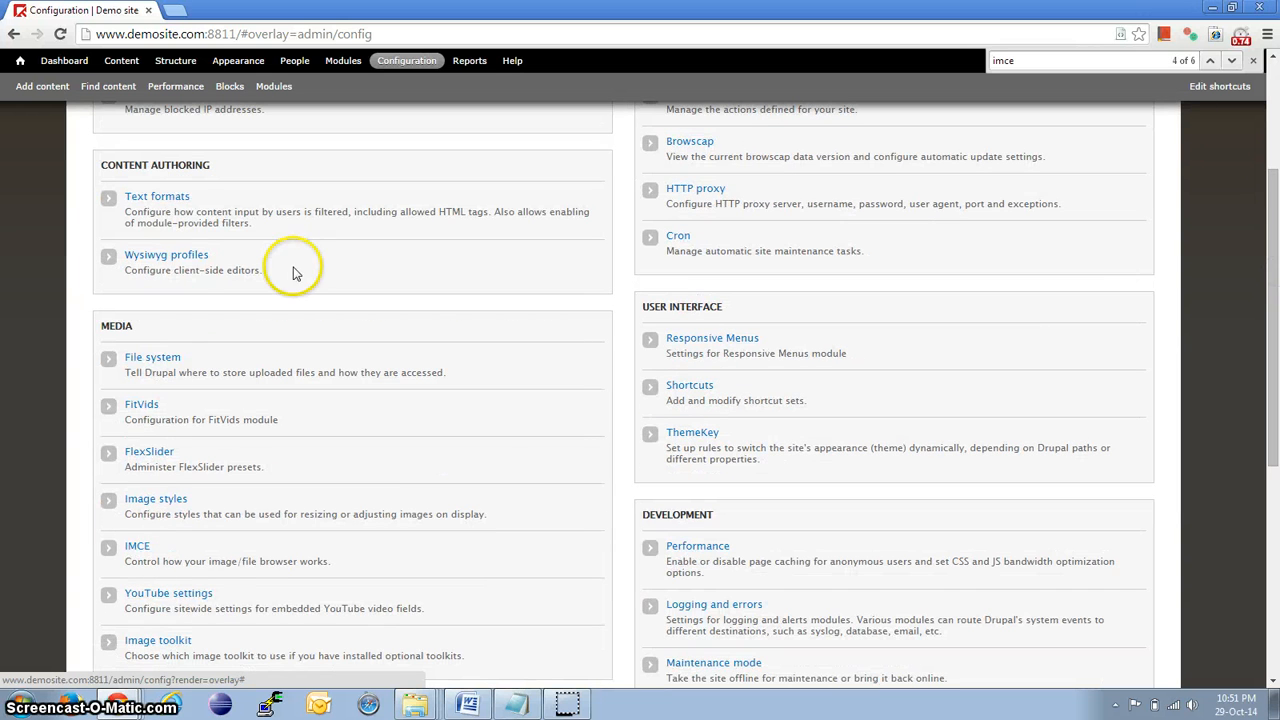
left_click(166, 254)
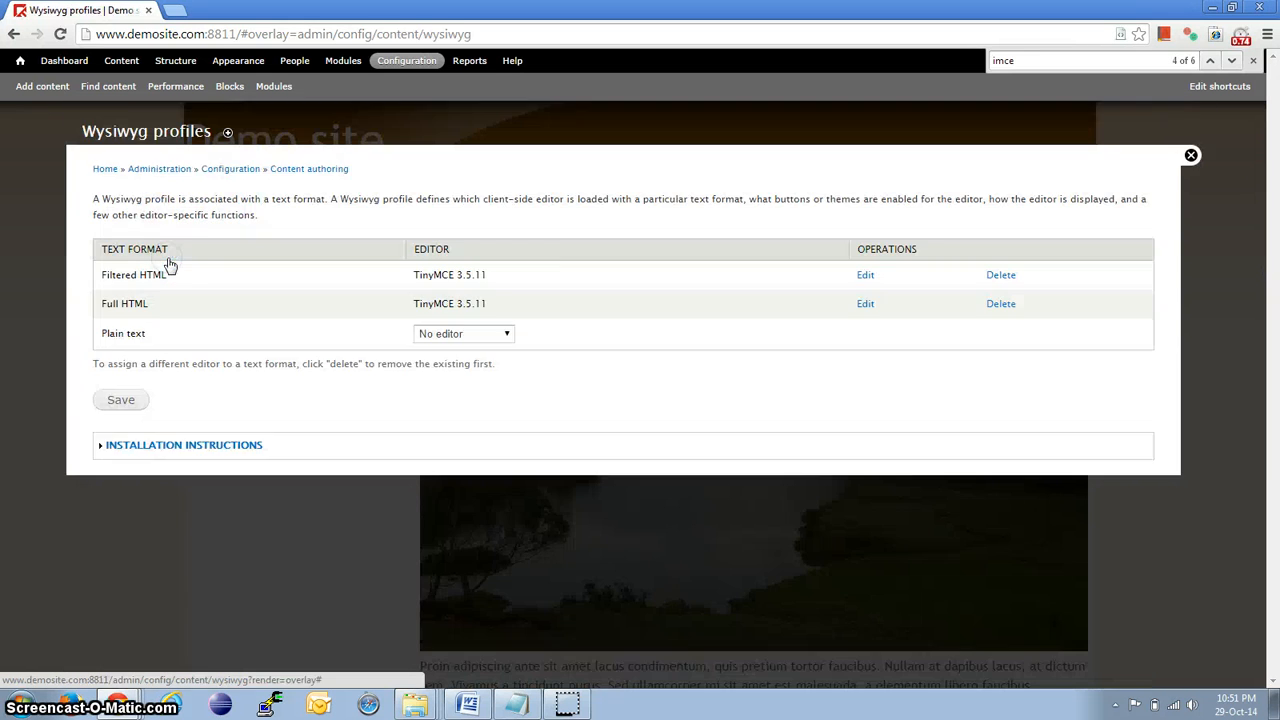
left_click(865, 303)
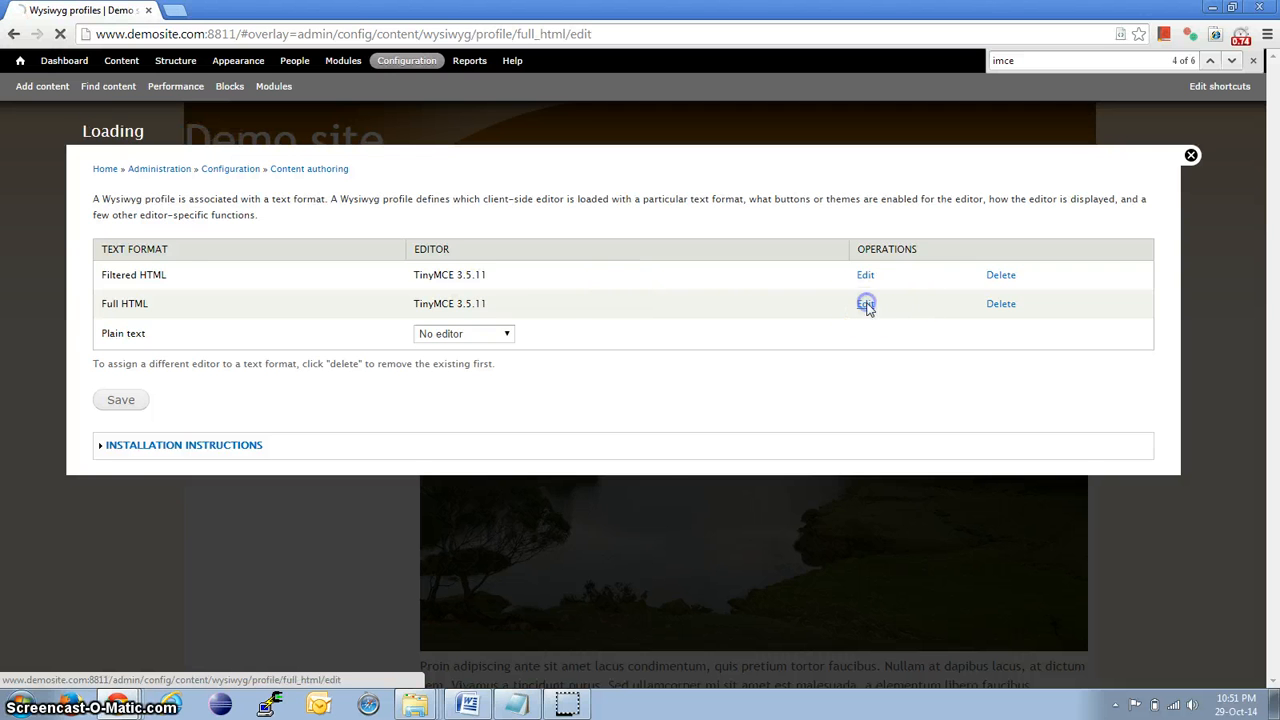
left_click(865, 303)
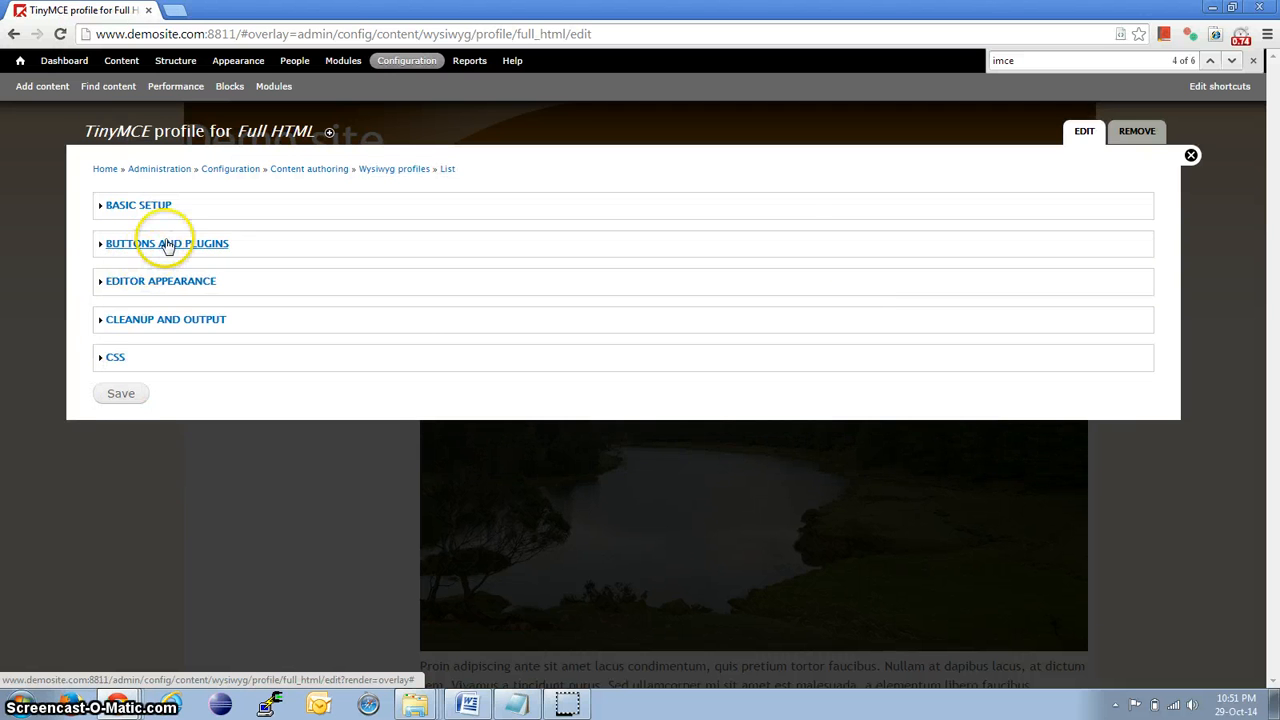
Step: Tick IMCE under Buttons and plugins, save the profile, and go to Add content
left_click(166, 243)
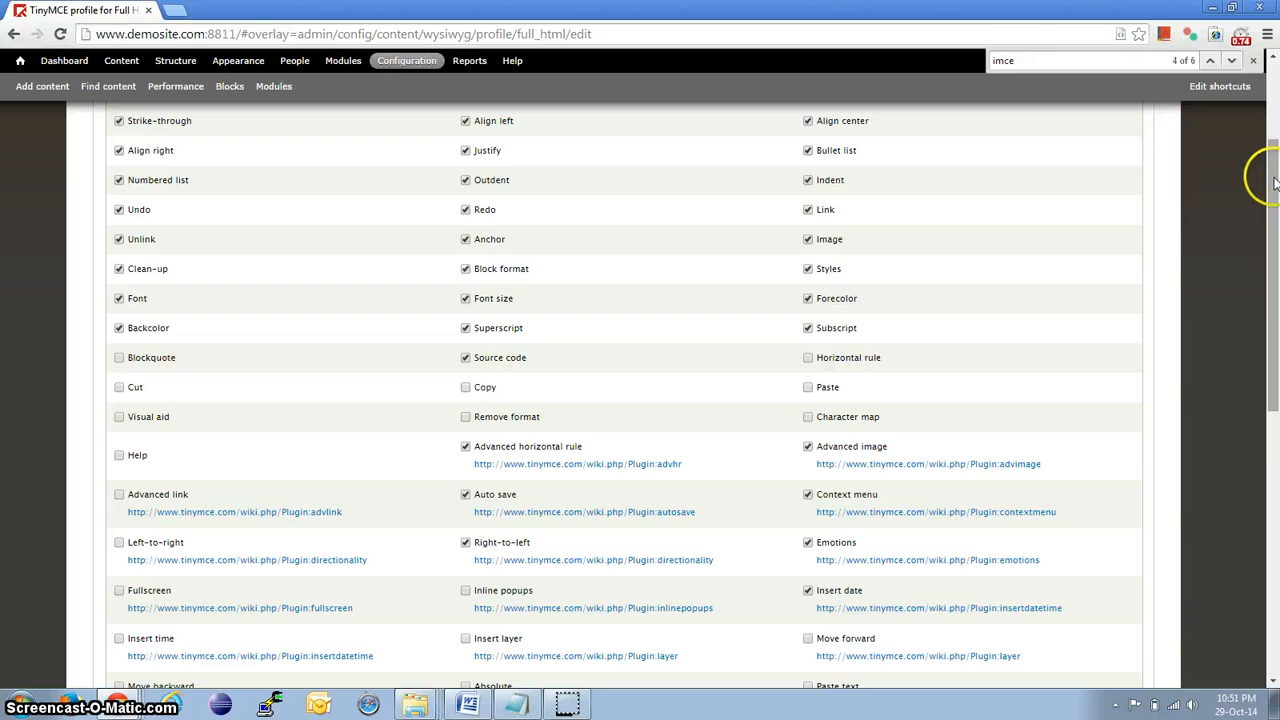
scroll("down", 3)
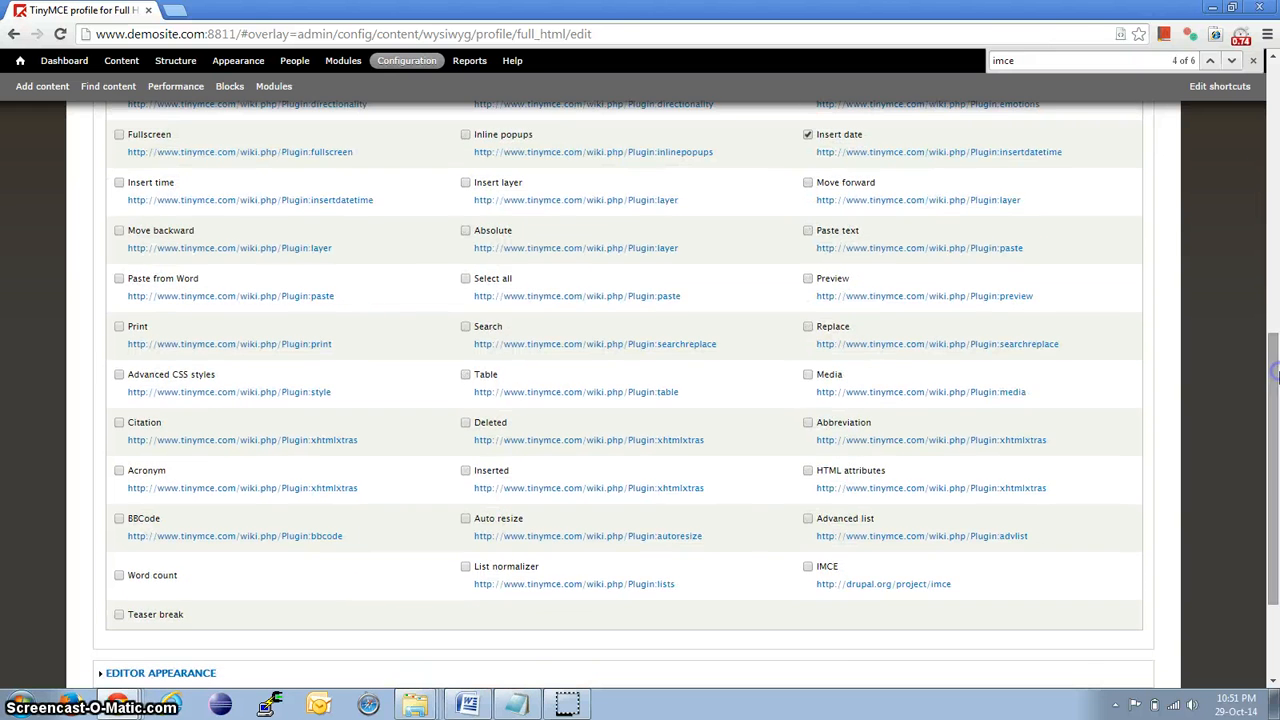
left_click(808, 566)
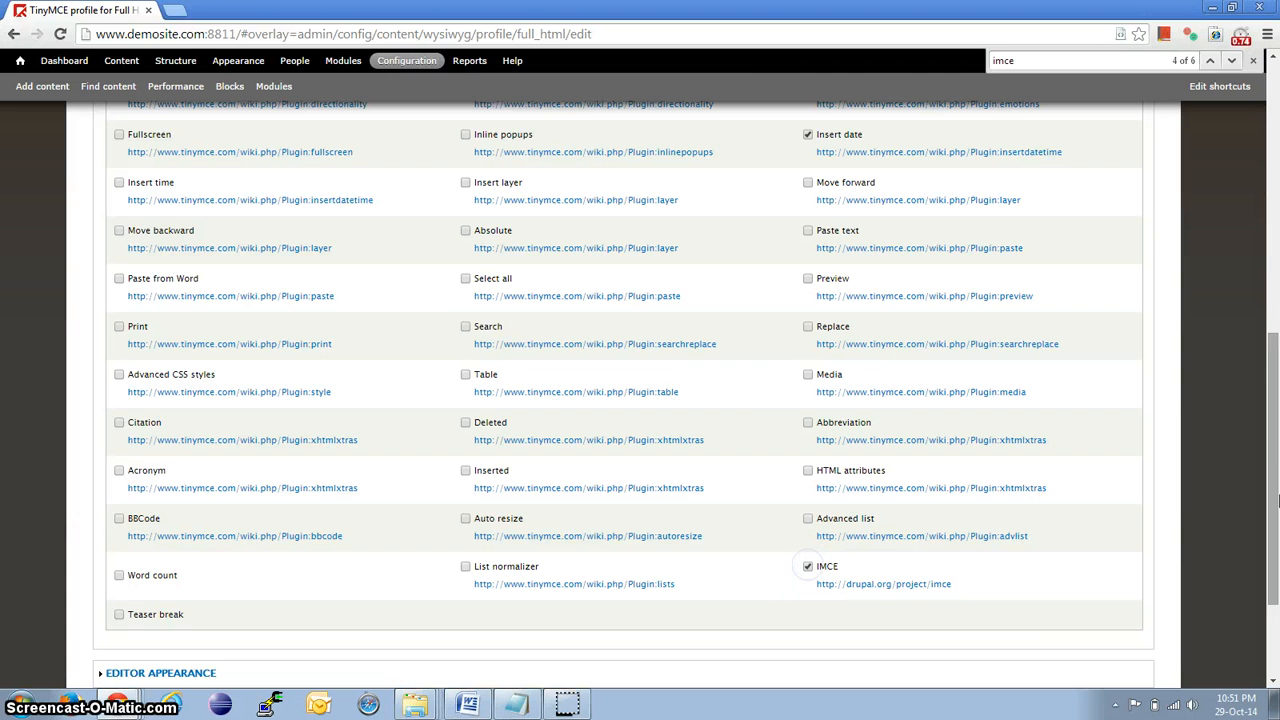
scroll("down", 3)
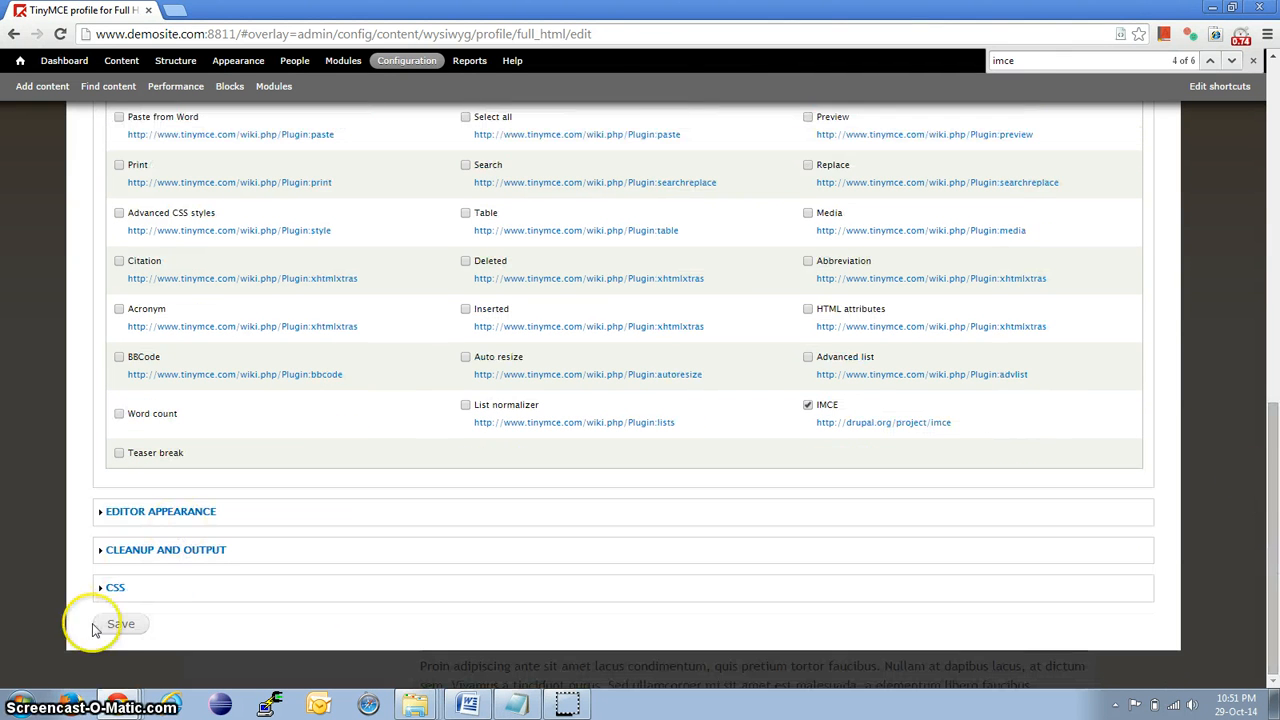
left_click(120, 623)
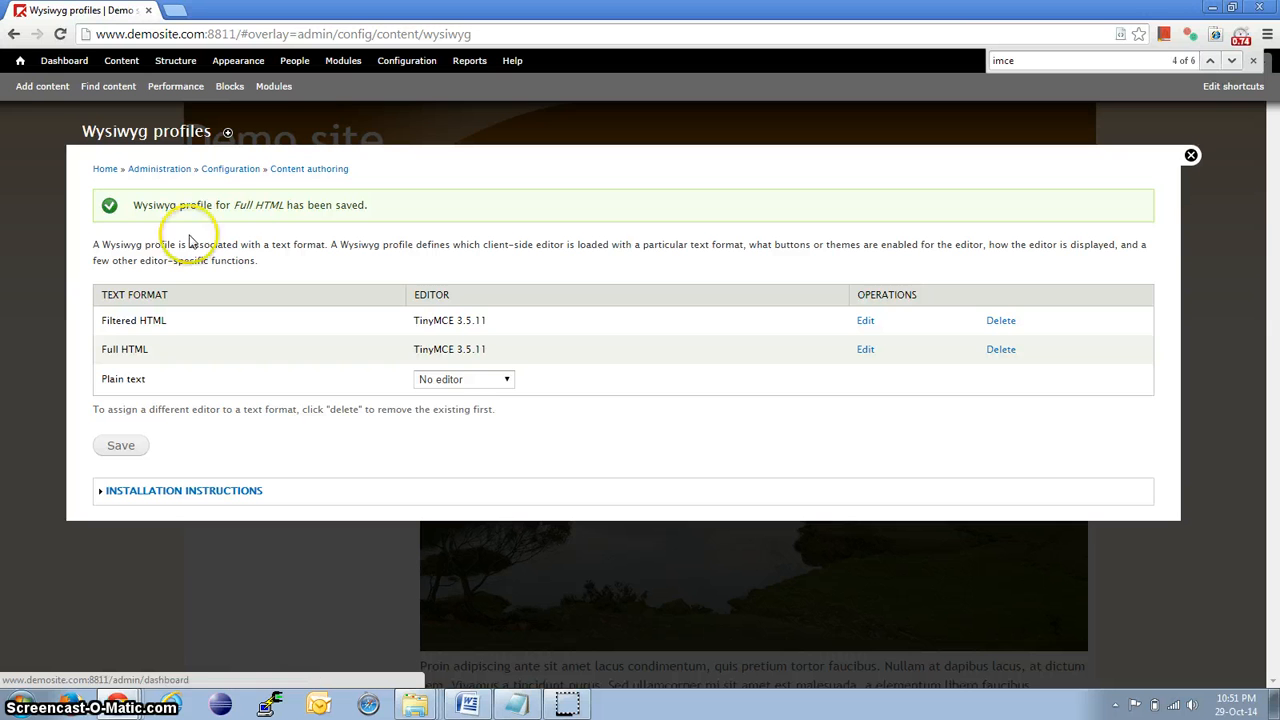
left_click(42, 86)
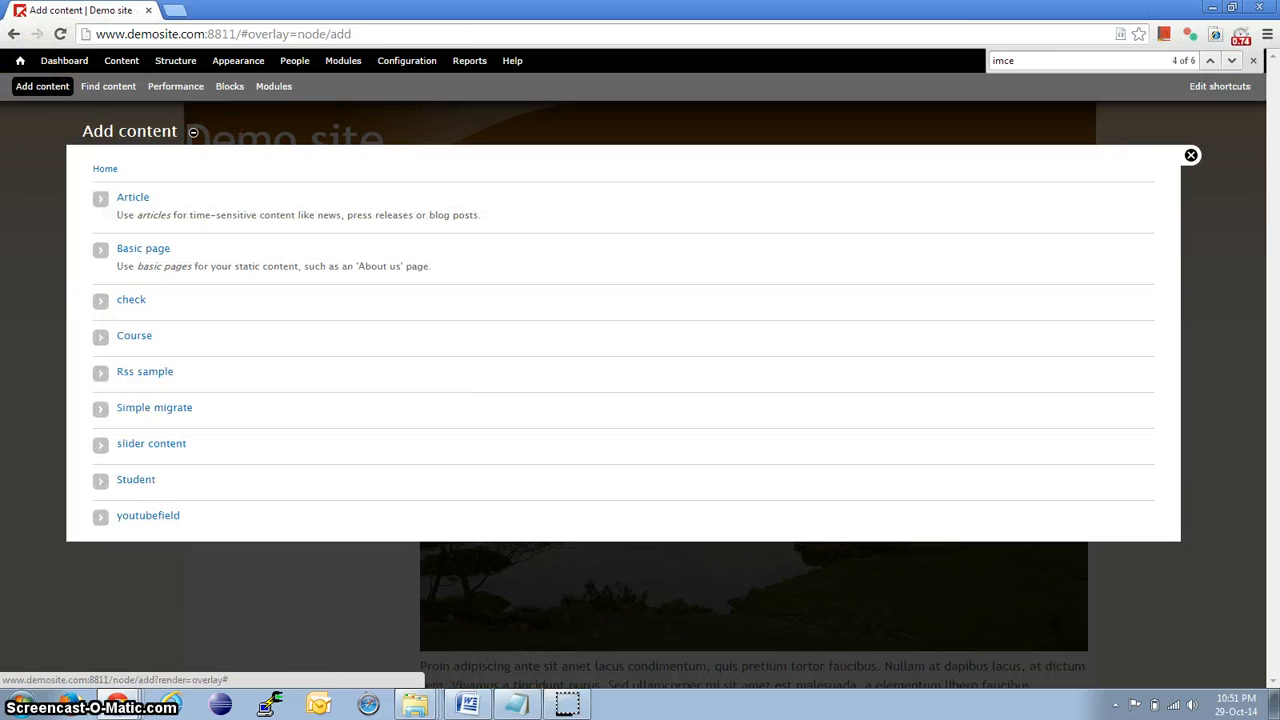
Step: Start a new Article, switch its body to Full HTML, and open the image dialog
left_click(132, 197)
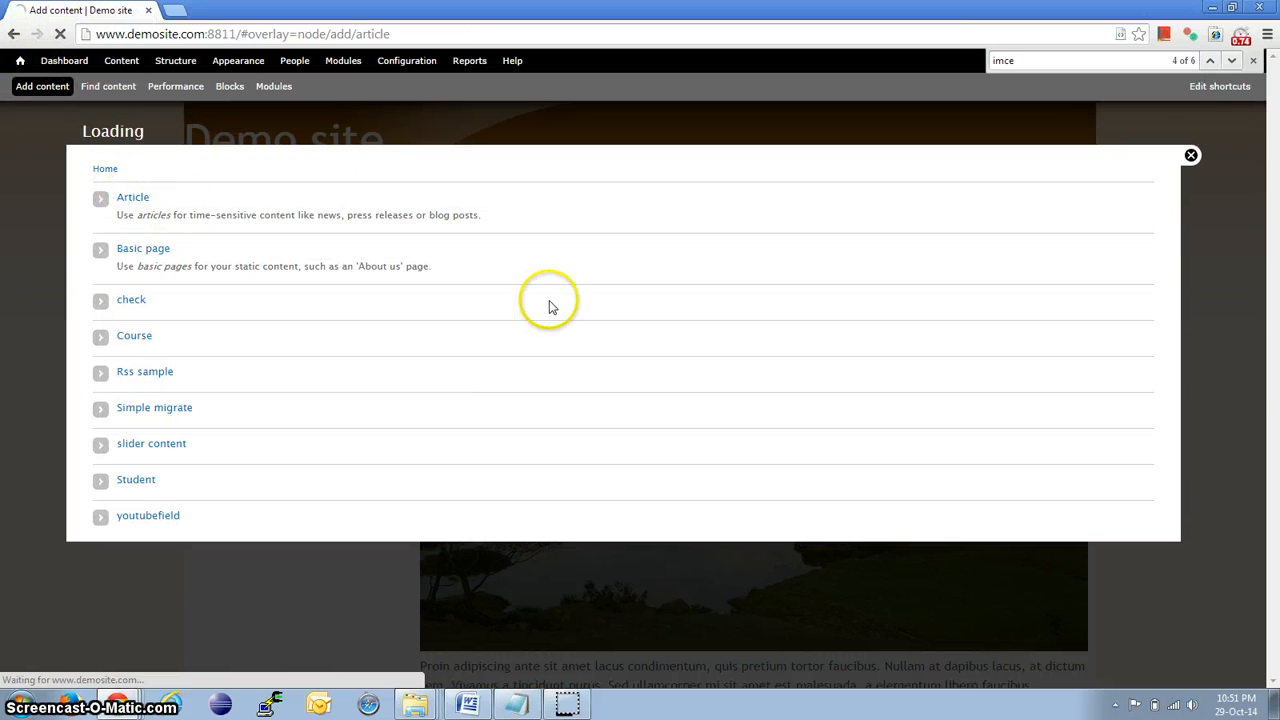
left_click(132, 196)
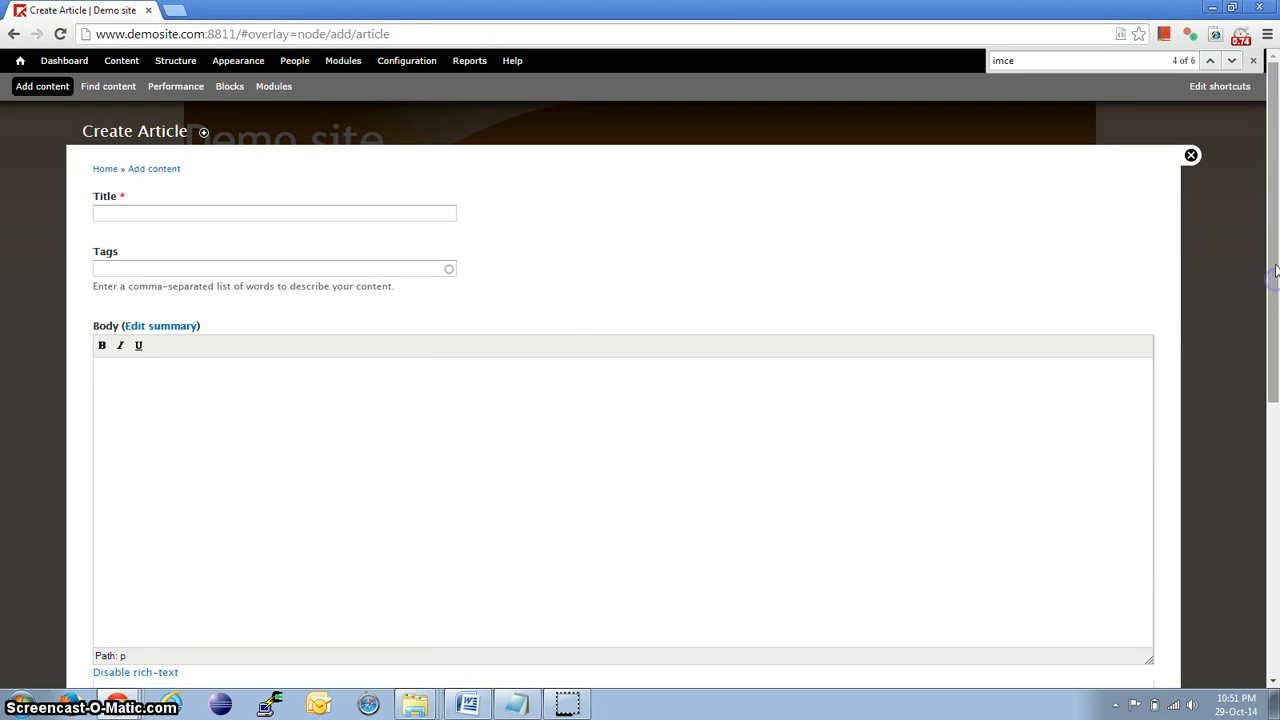
scroll("down", 3)
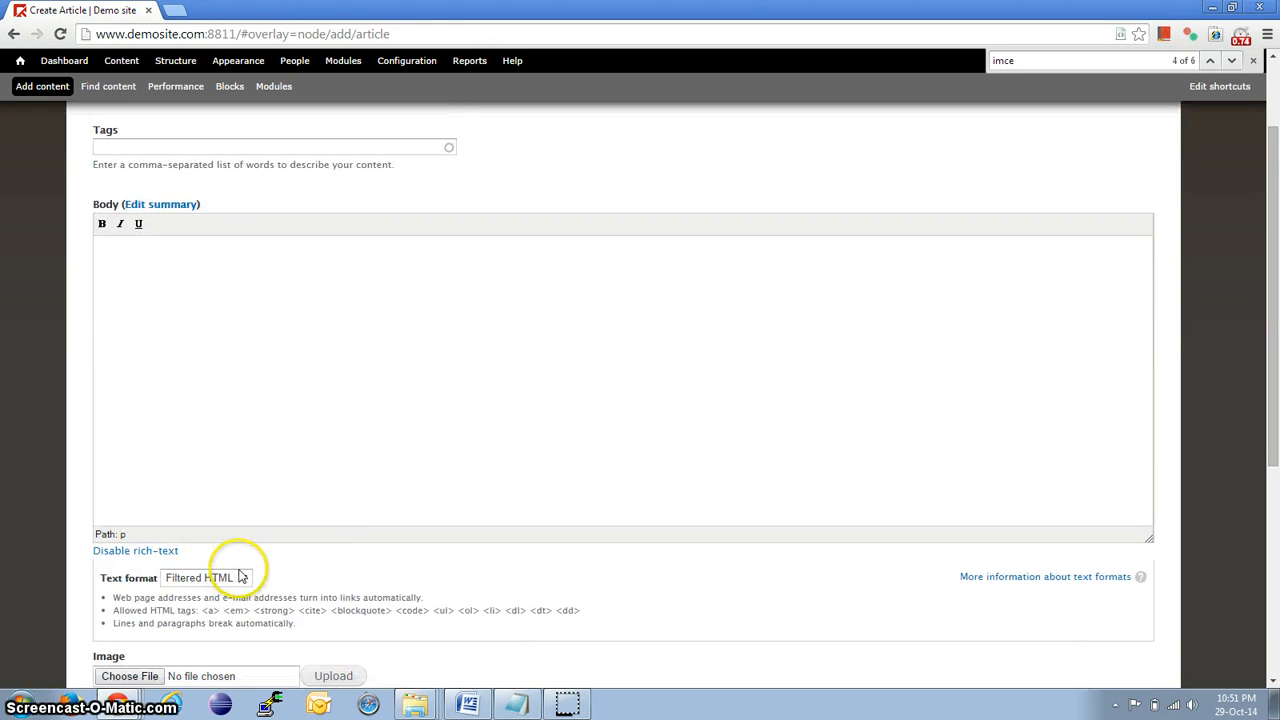
left_click(205, 577)
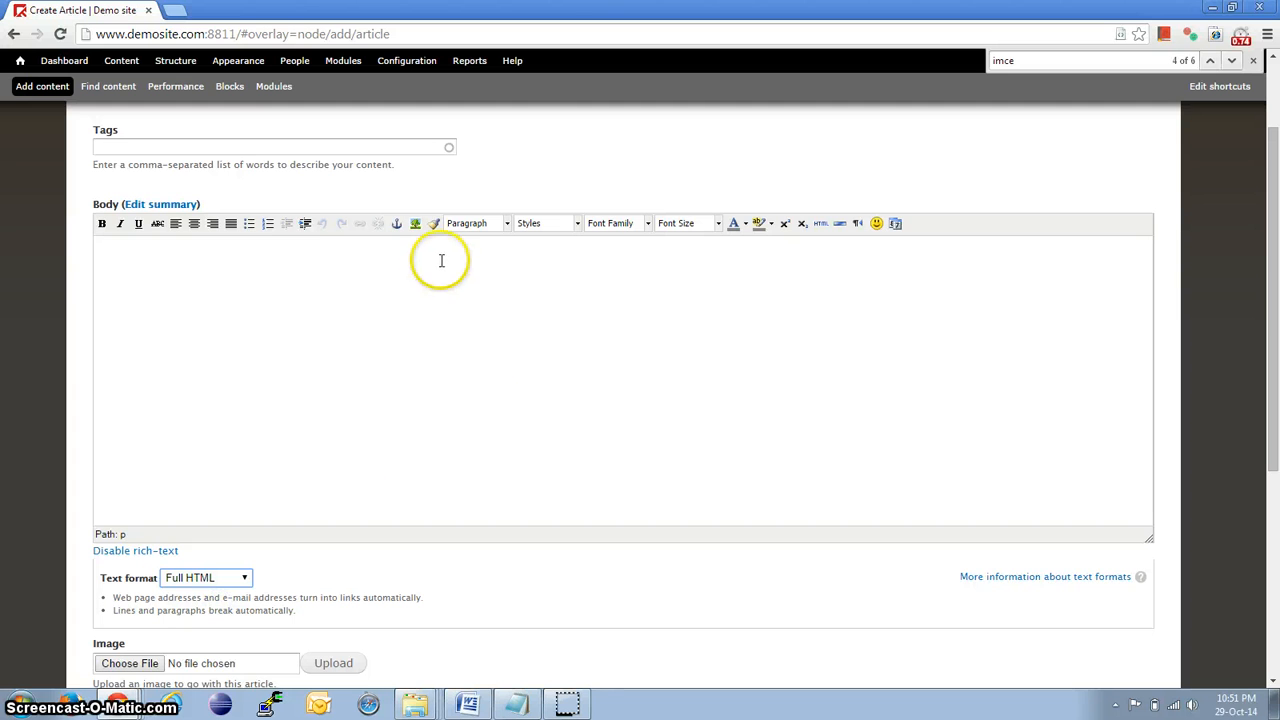
left_click(414, 223)
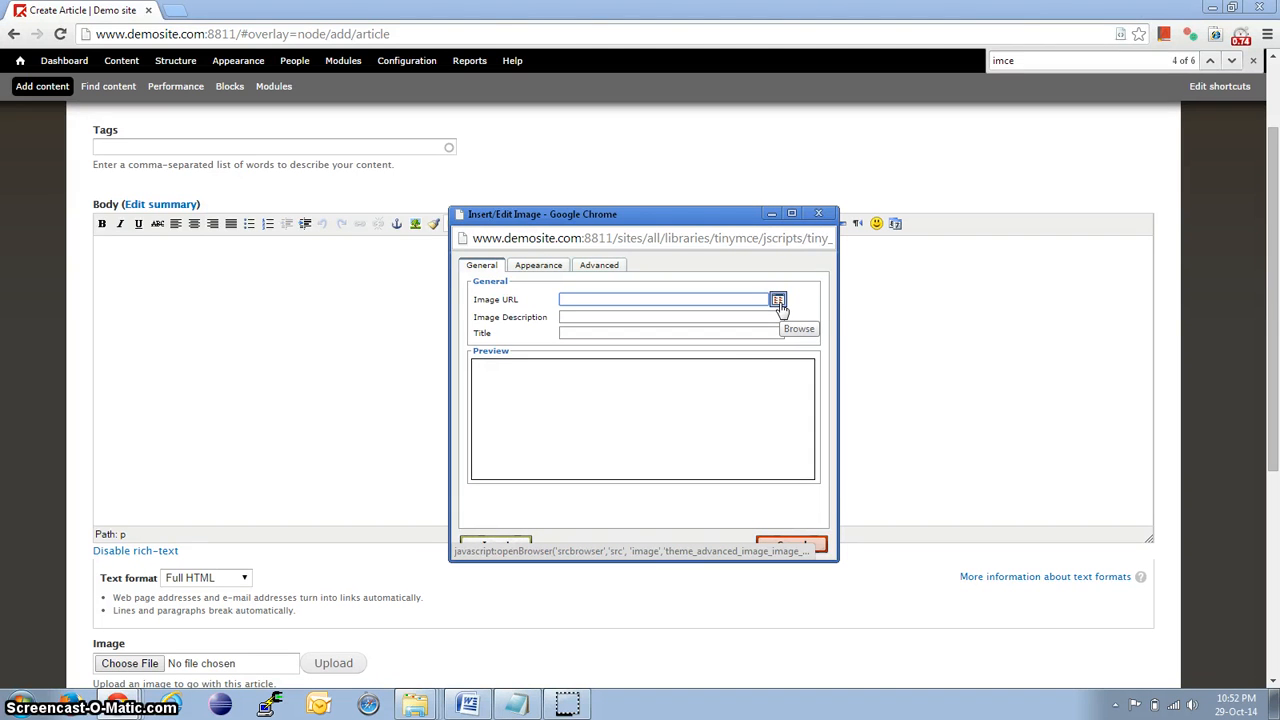
Step: Browse server files via IMCE, preview s1.jpg, and bring up the upload form
left_click(778, 300)
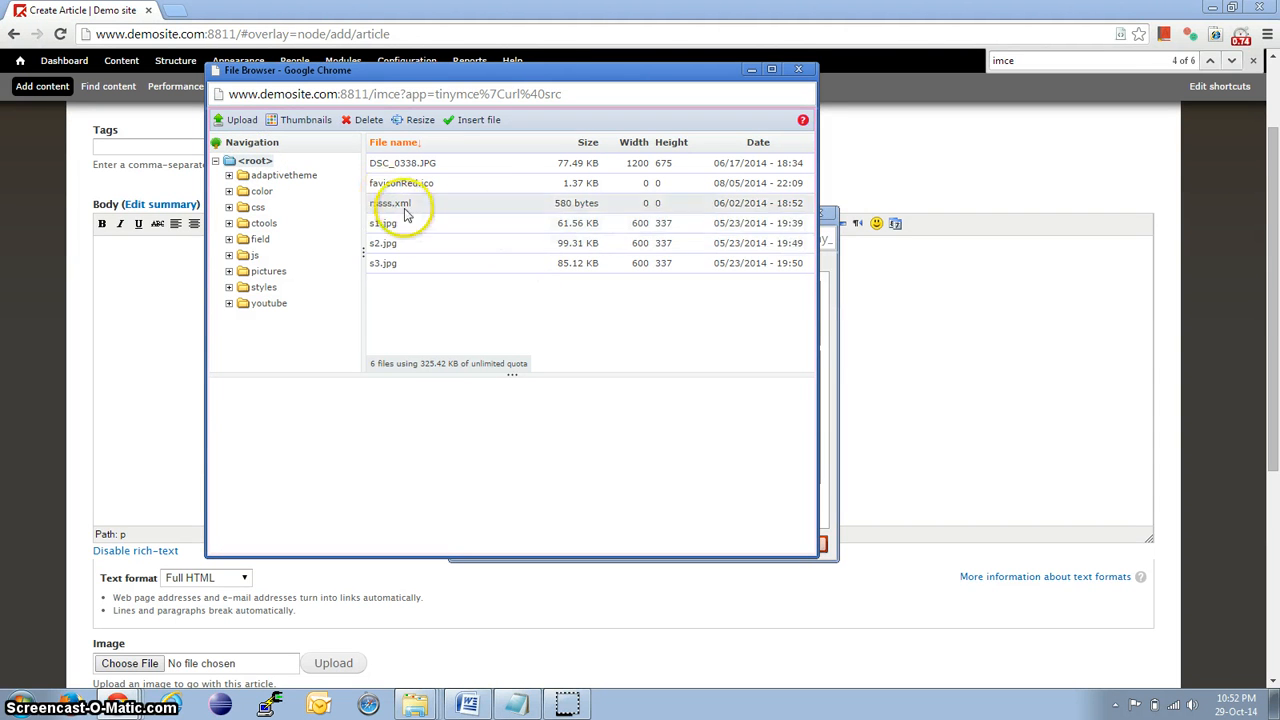
left_click(383, 223)
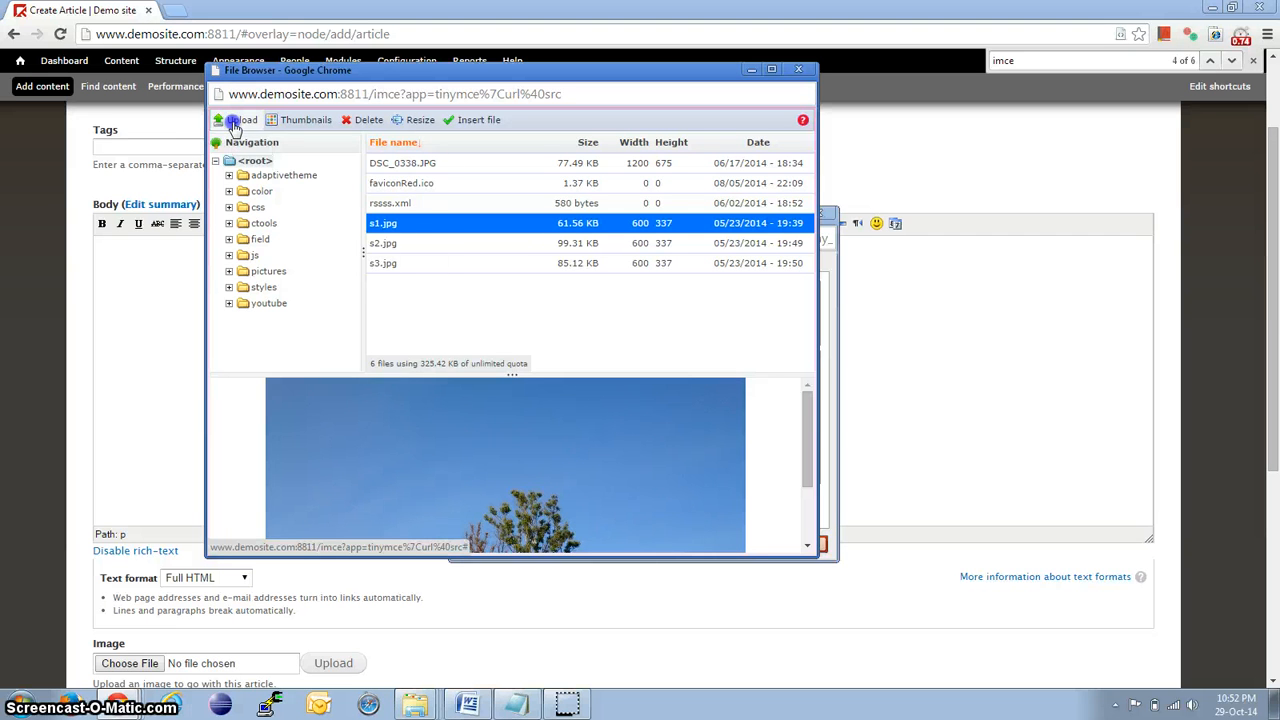
left_click(241, 120)
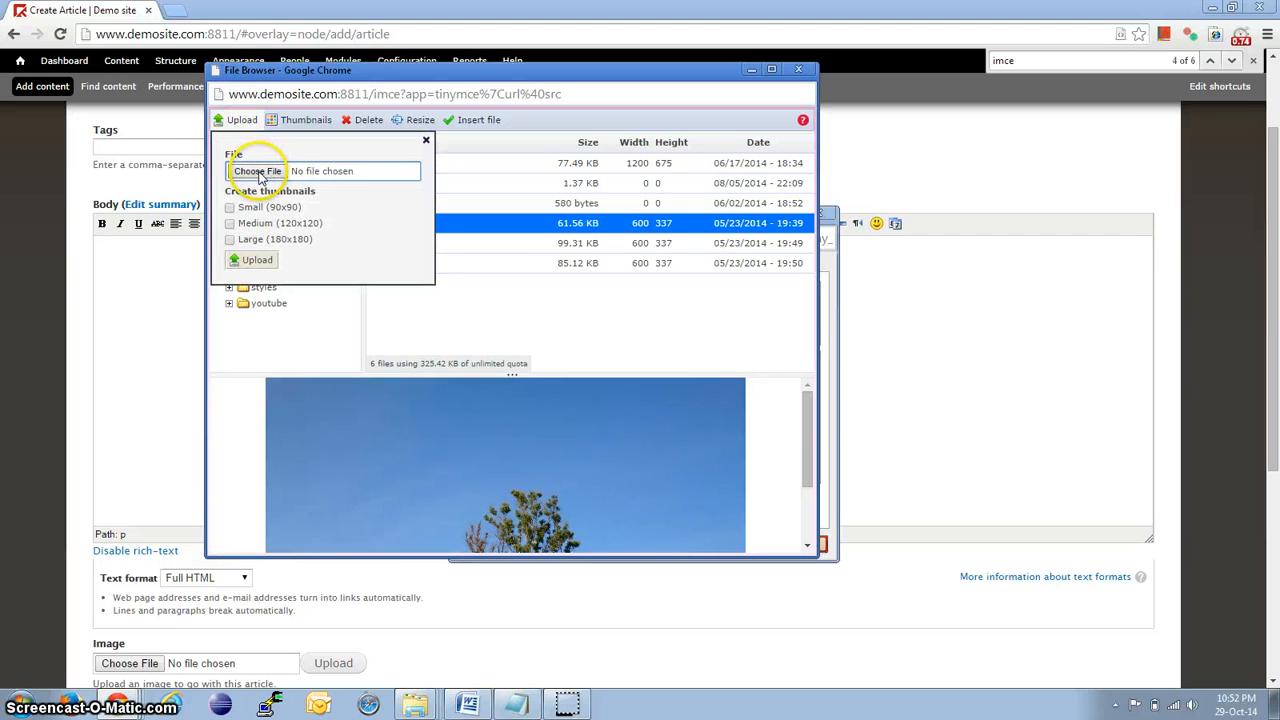
Step: Pick rssss.xml in the Windows Open dialog and return to the IMCE browser
left_click(257, 171)
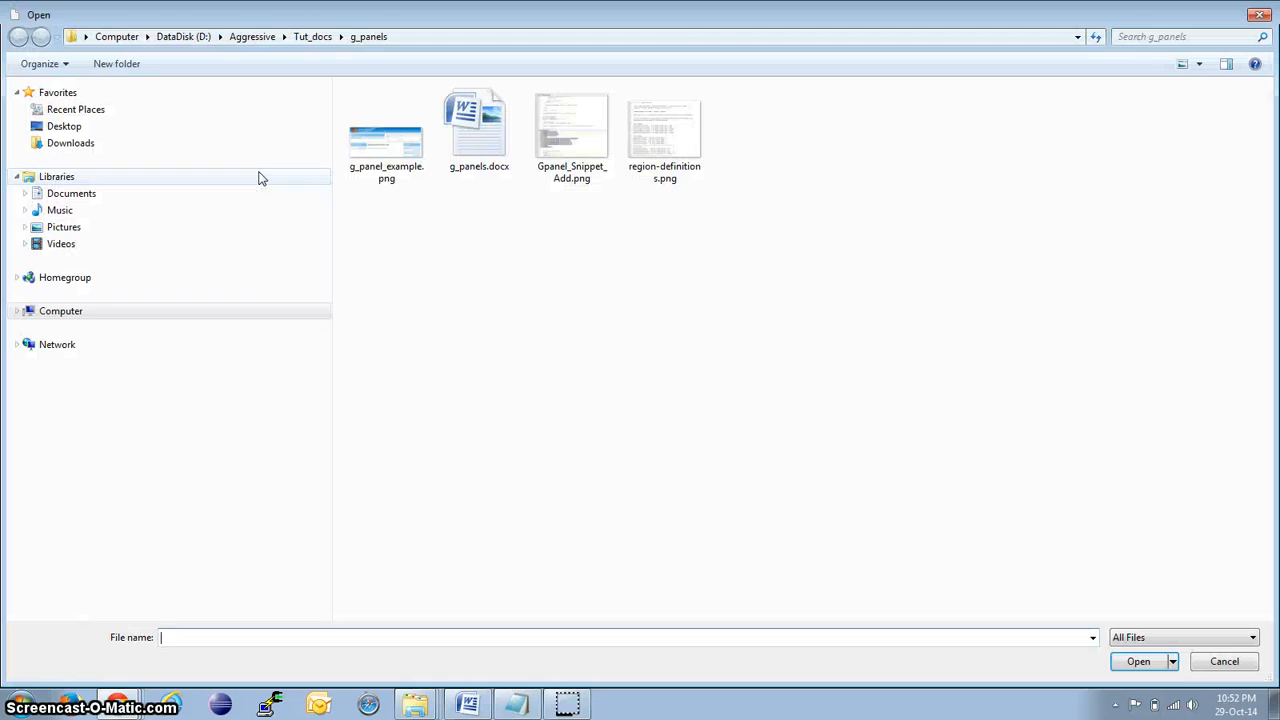
left_click(17, 311)
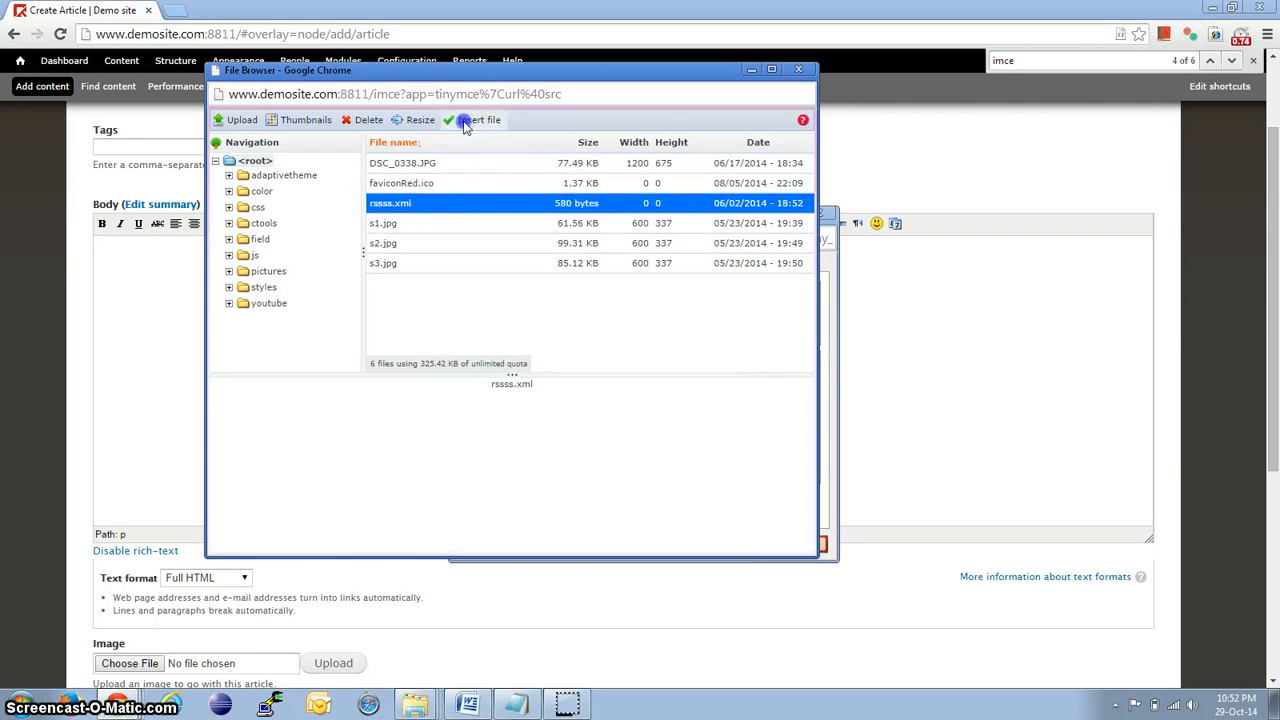
Step: Insert s1.jpg from the IMCE server files, accepting the missing-description warning
left_click(480, 120)
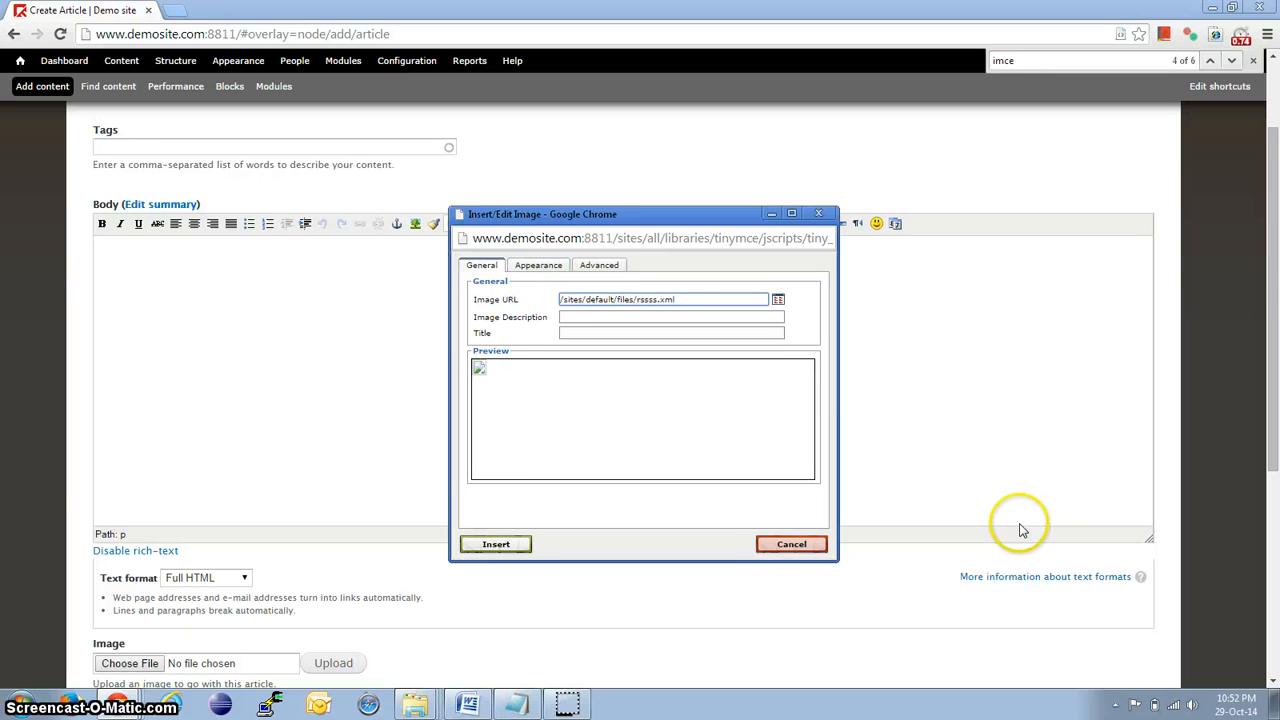
left_click(778, 299)
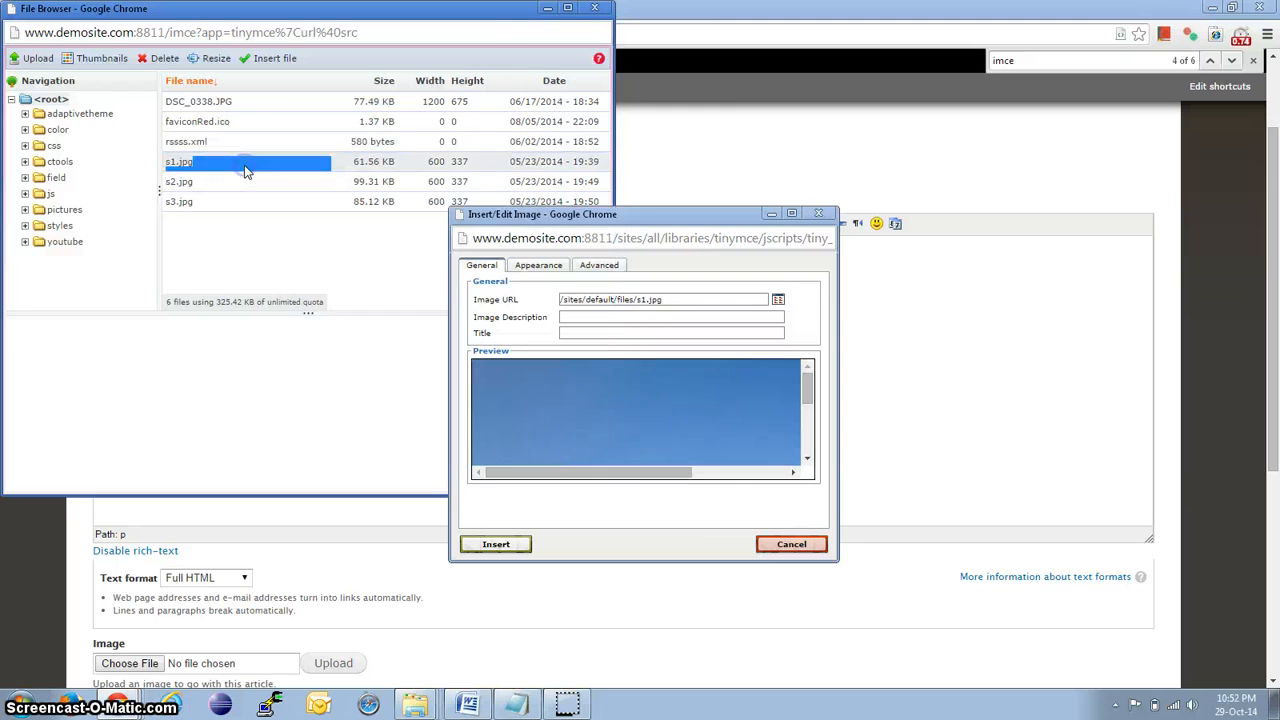
left_click(496, 544)
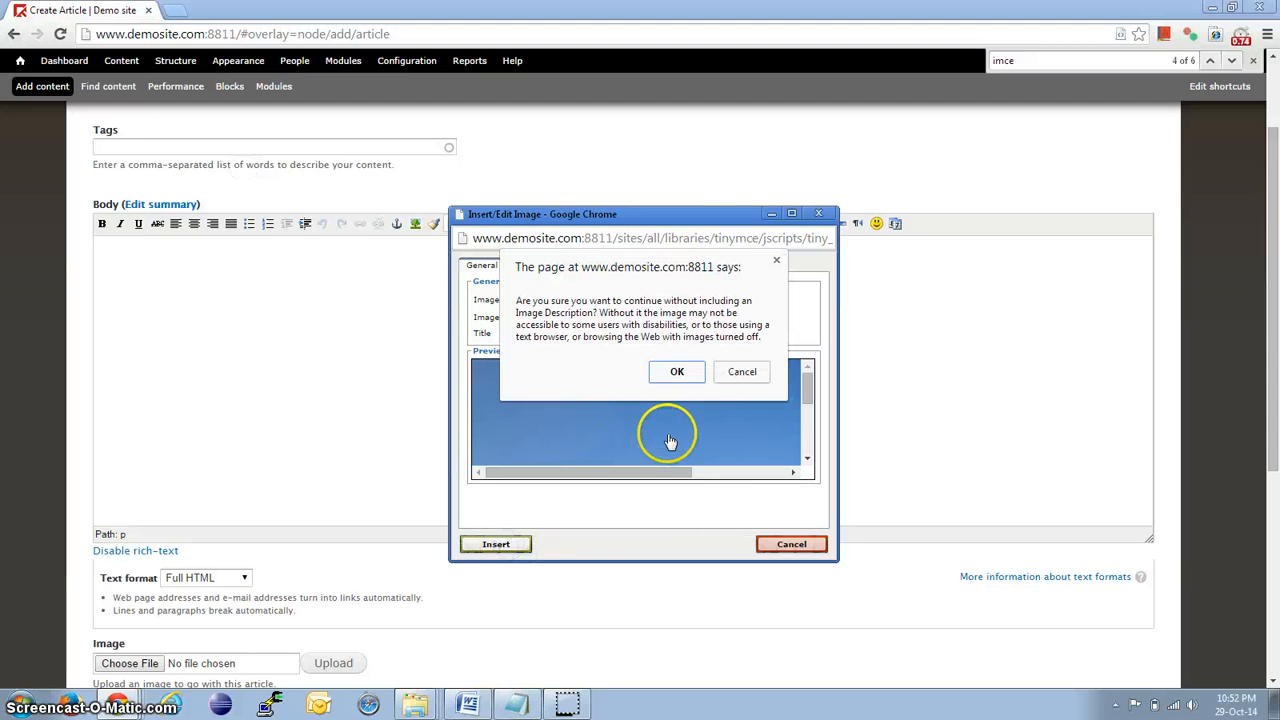
left_click(677, 371)
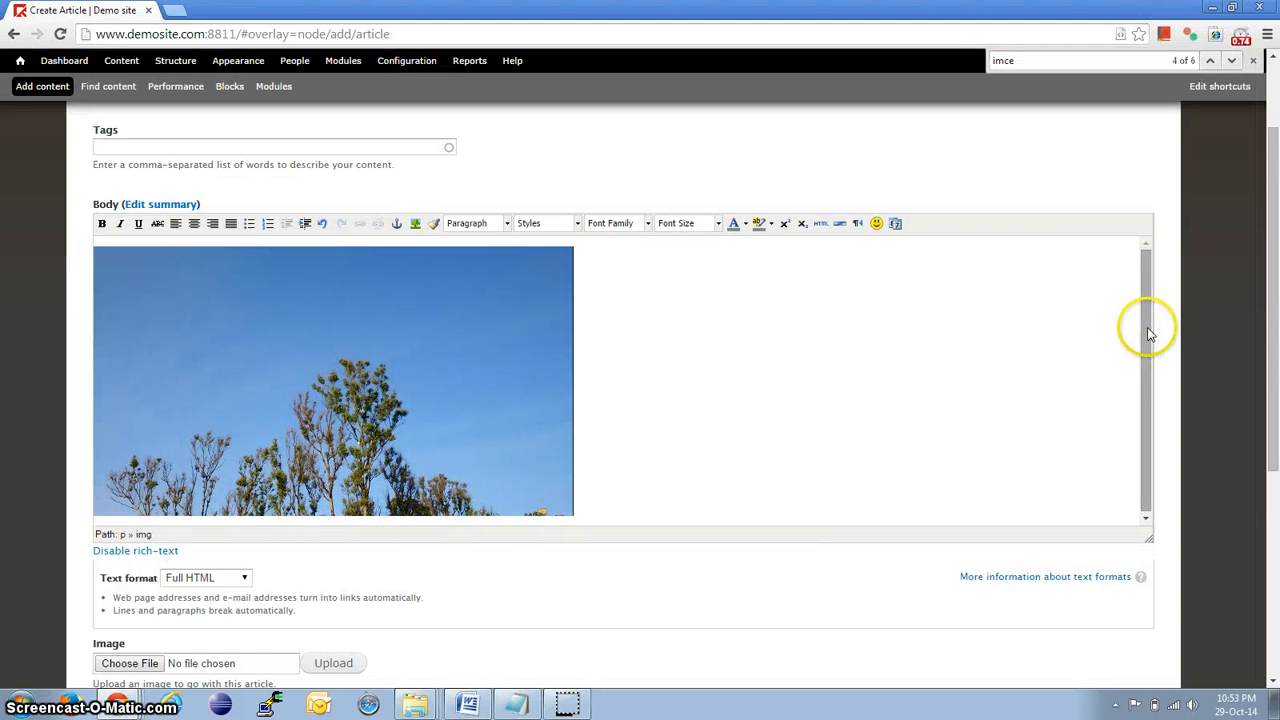
Step: Align the s1.jpg image center, set Middle alignment under Appearance, and review Advanced settings
left_click(333, 380)
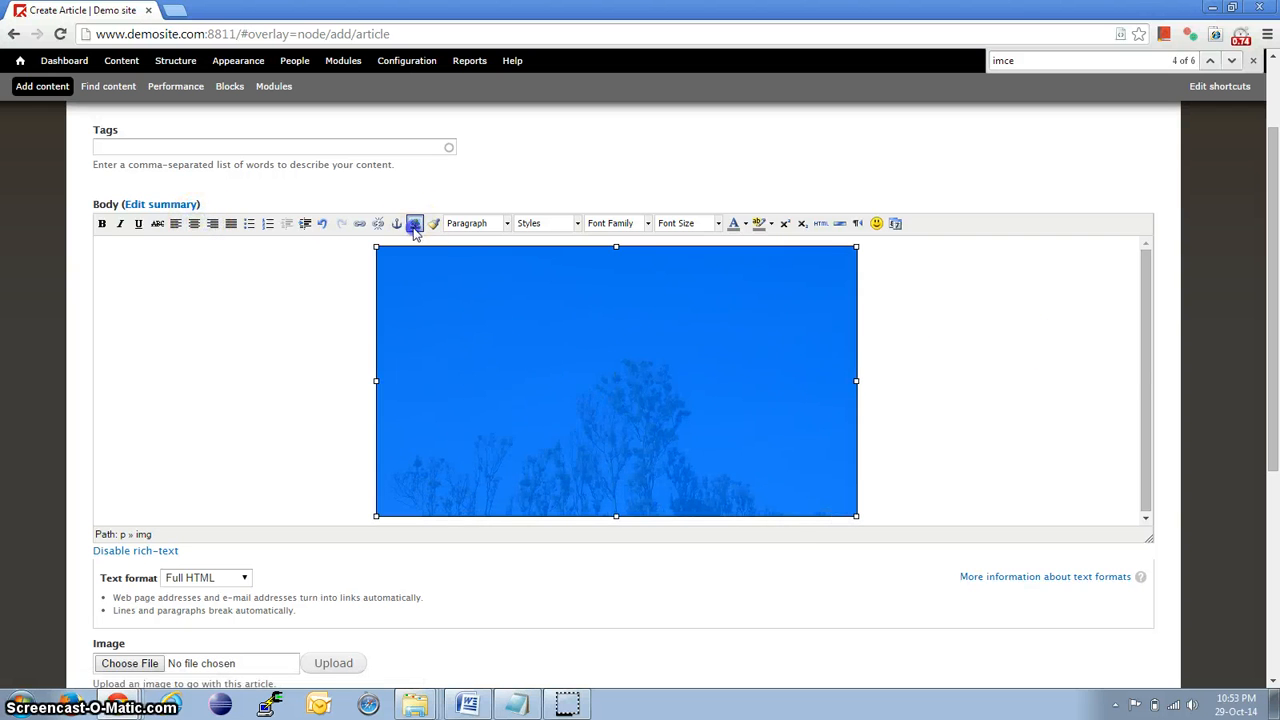
left_click(414, 223)
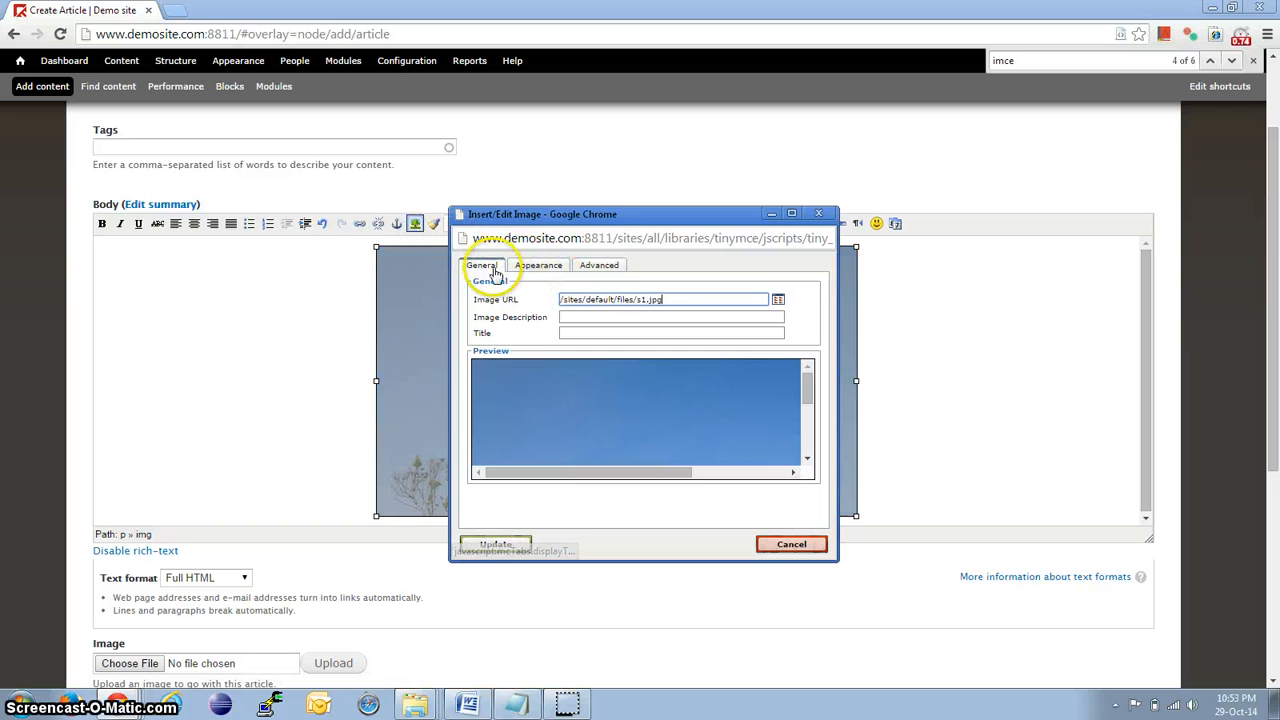
left_click(538, 265)
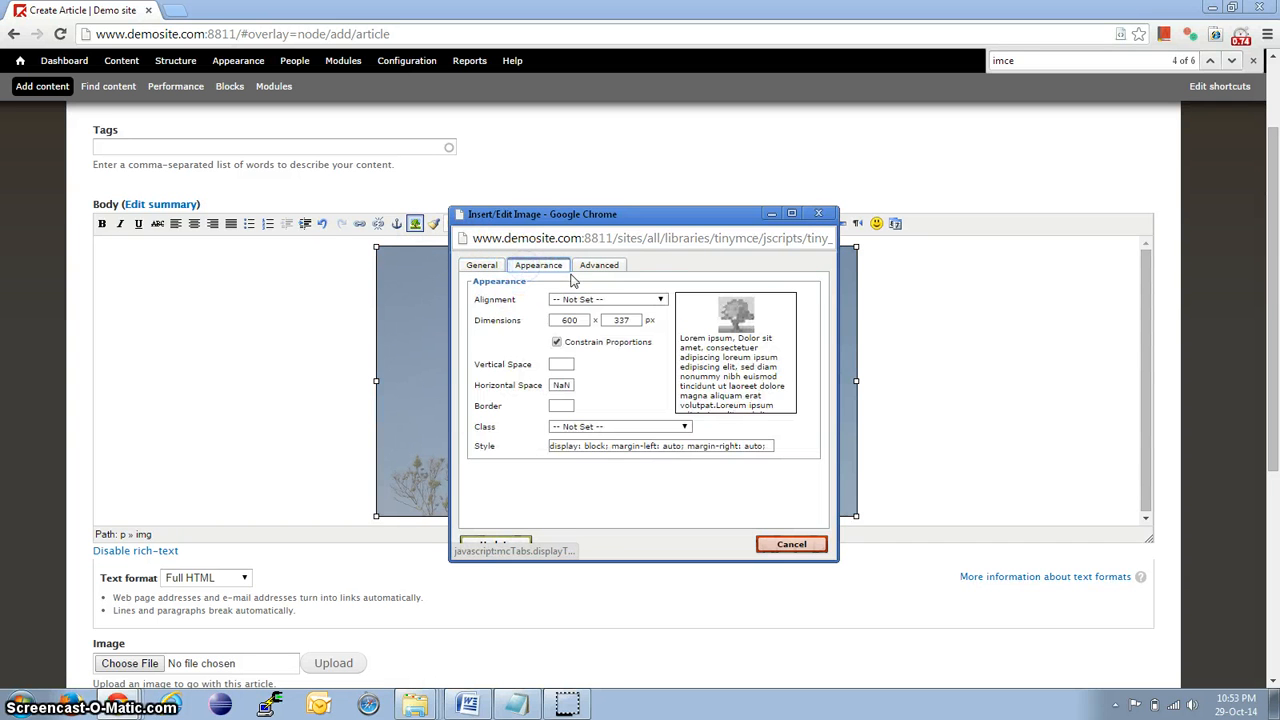
left_click(608, 299)
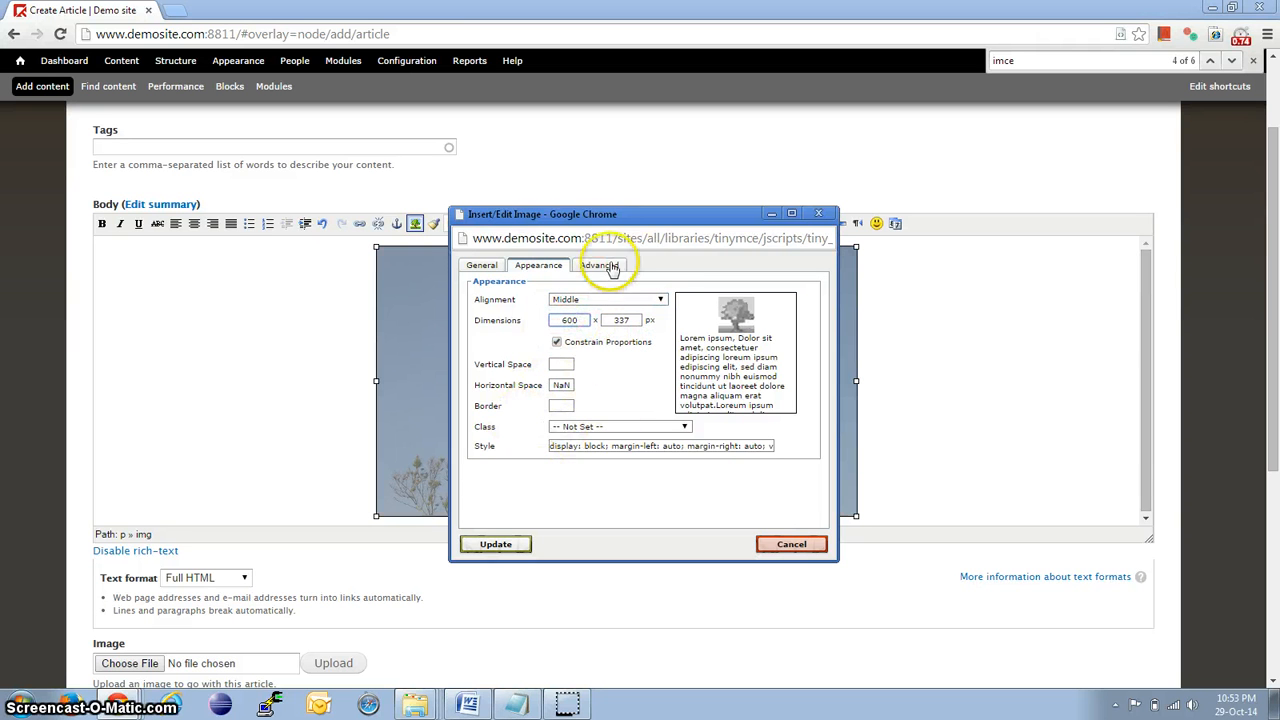
left_click(599, 265)
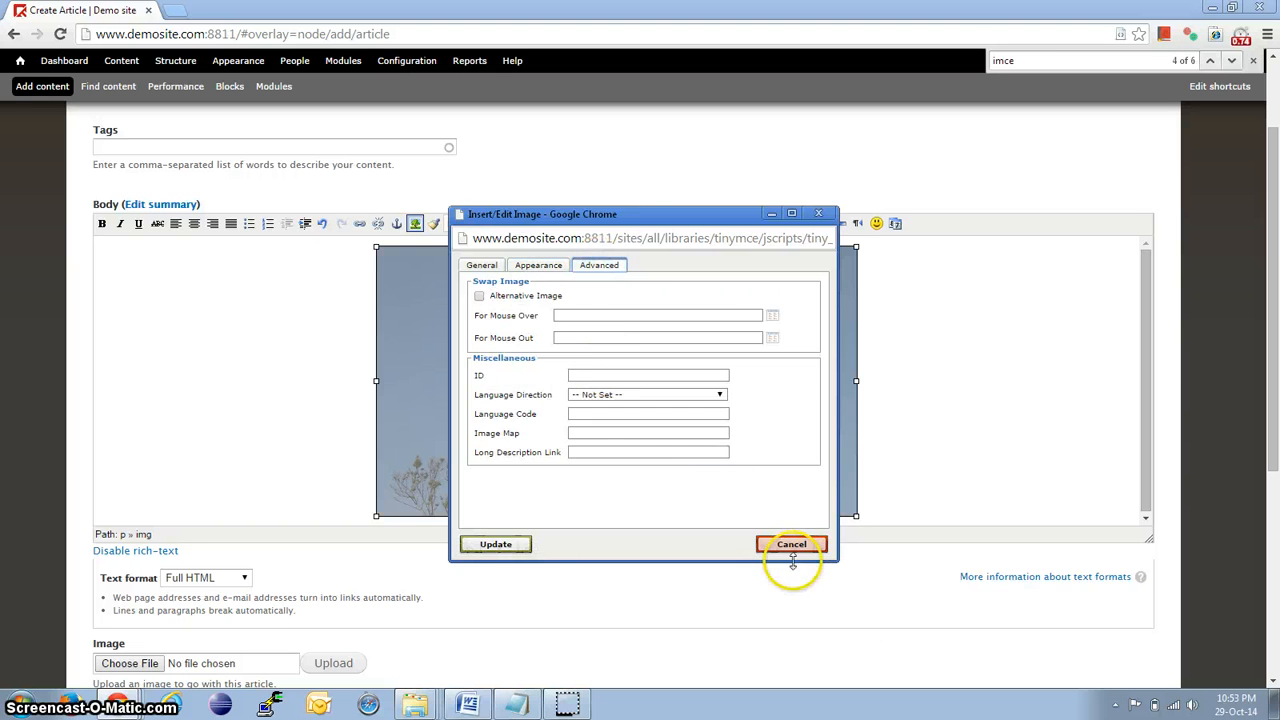
left_click(791, 544)
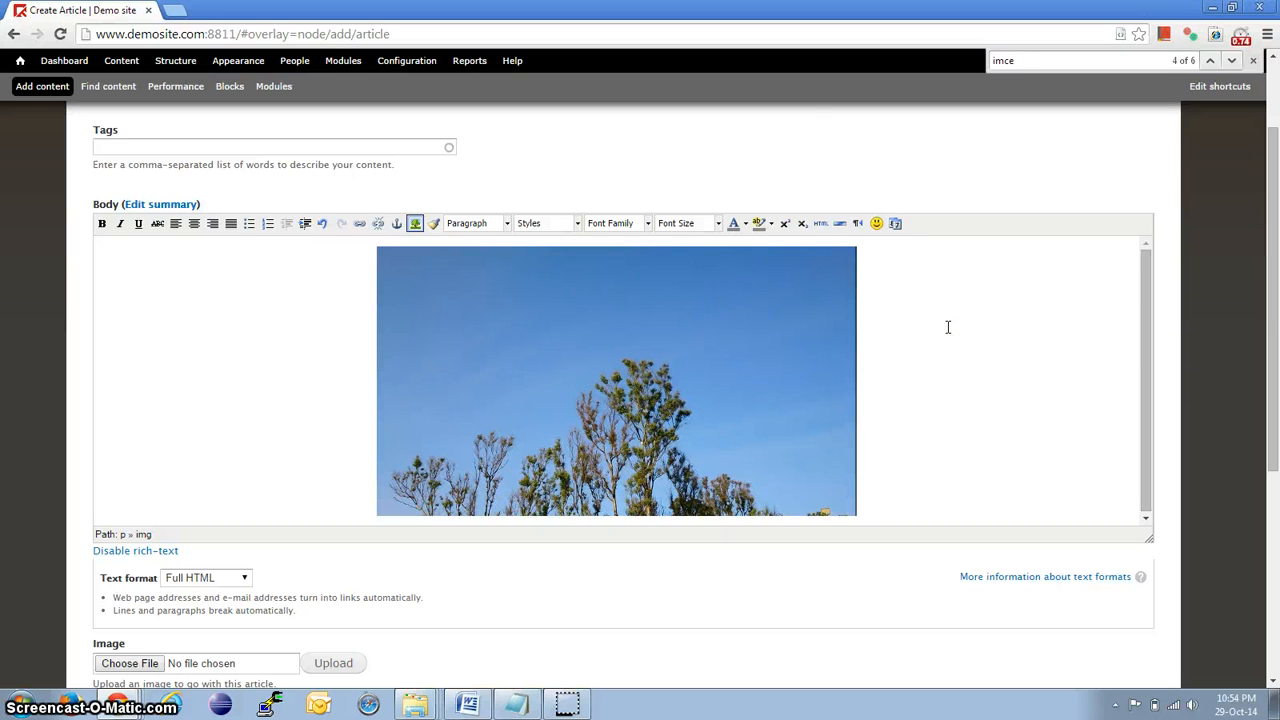
mouse_move(816, 175)
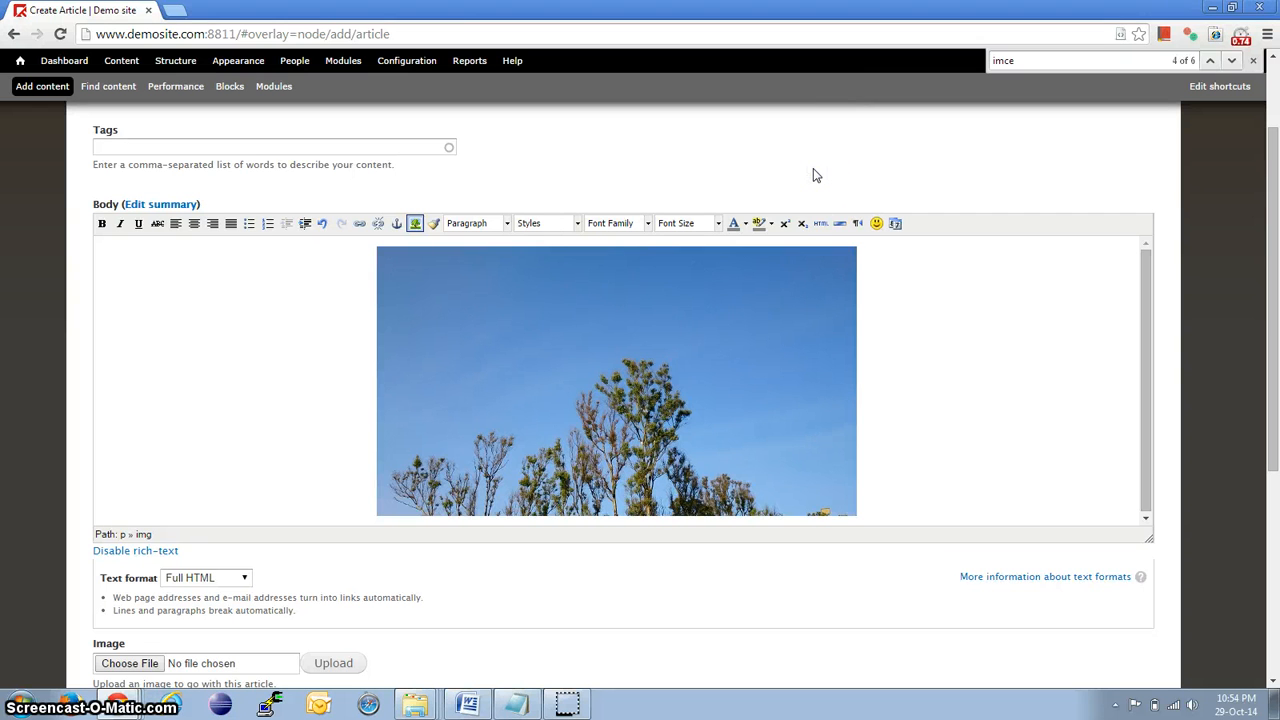